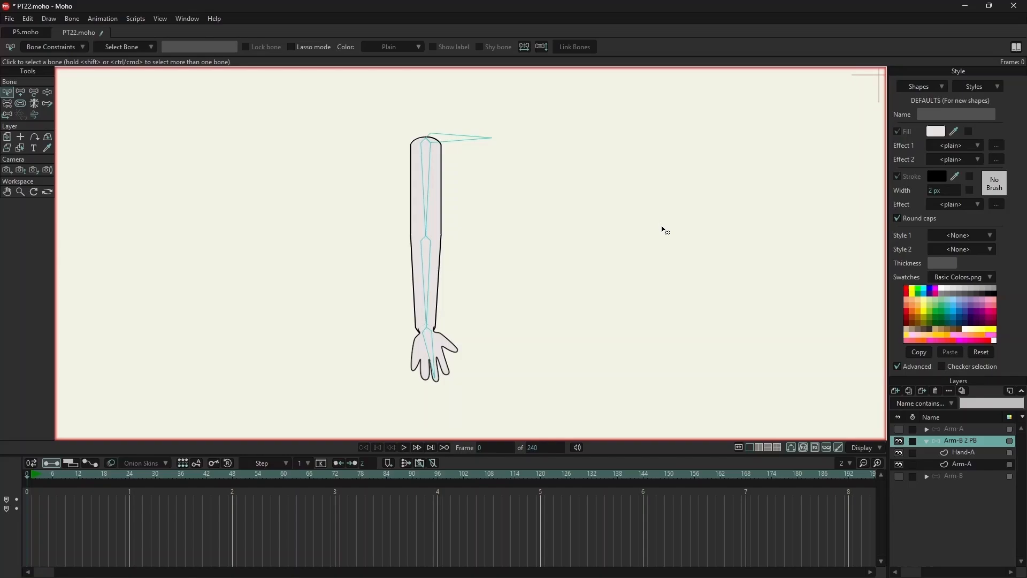
Test-bend the arm at the elbow with inverse kinematics and straighten it again.
click(428, 203)
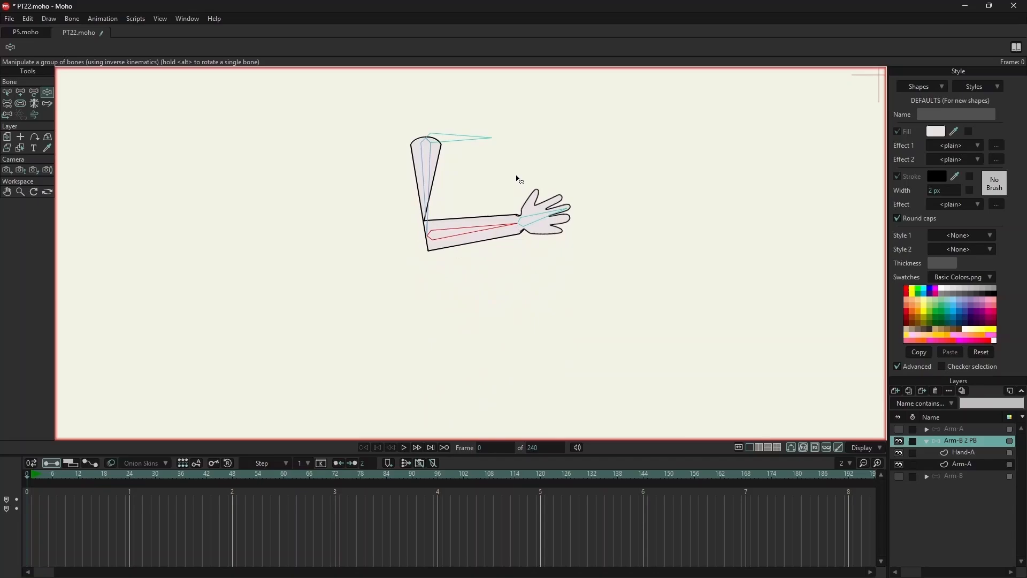
drag(518, 179, 370, 196)
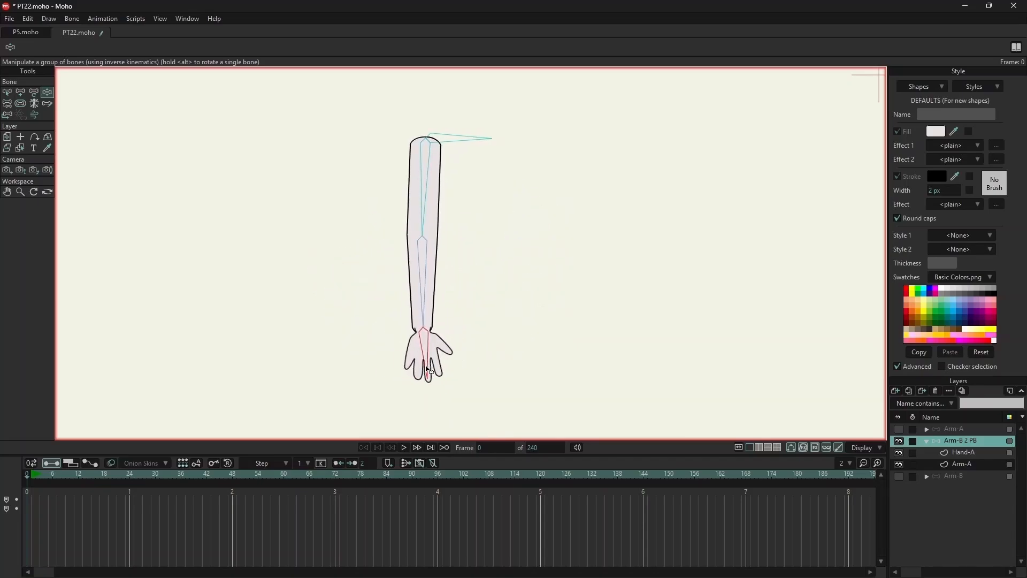
drag(426, 364, 450, 339)
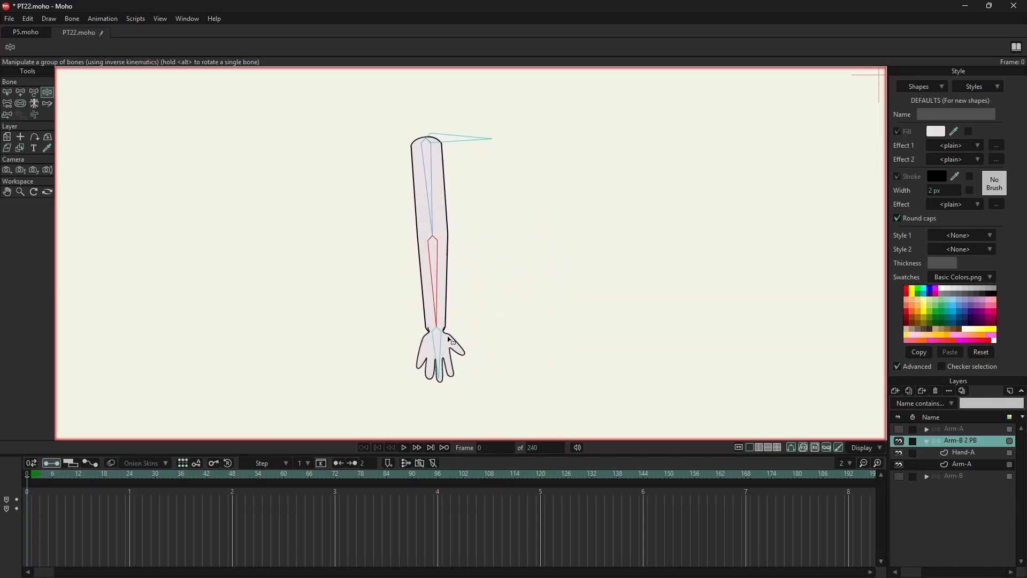
drag(445, 339, 436, 354)
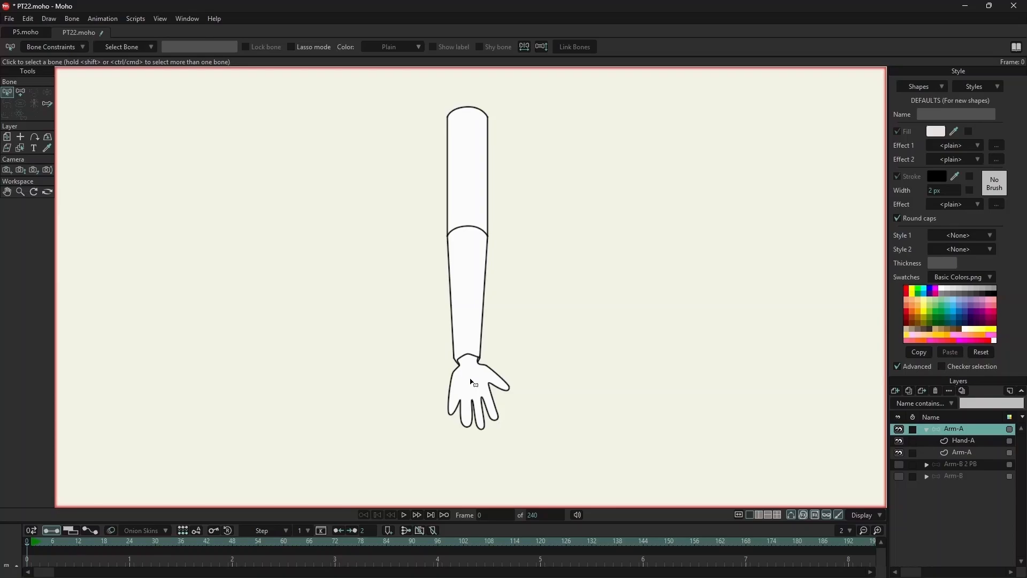
Add a pin bone at the elbow and pull target bones out from the wrist and elbow.
click(19, 94)
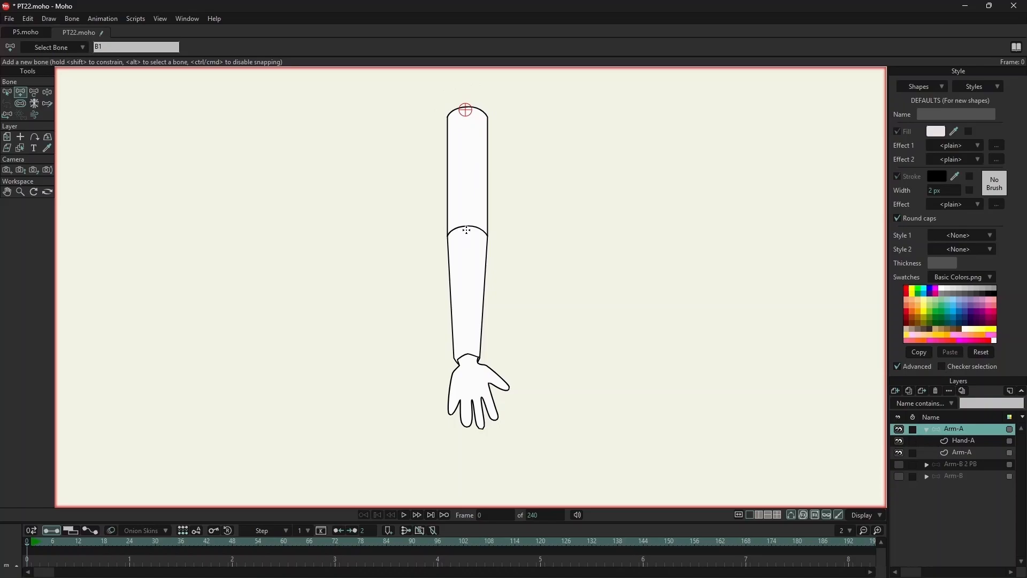
click(466, 230)
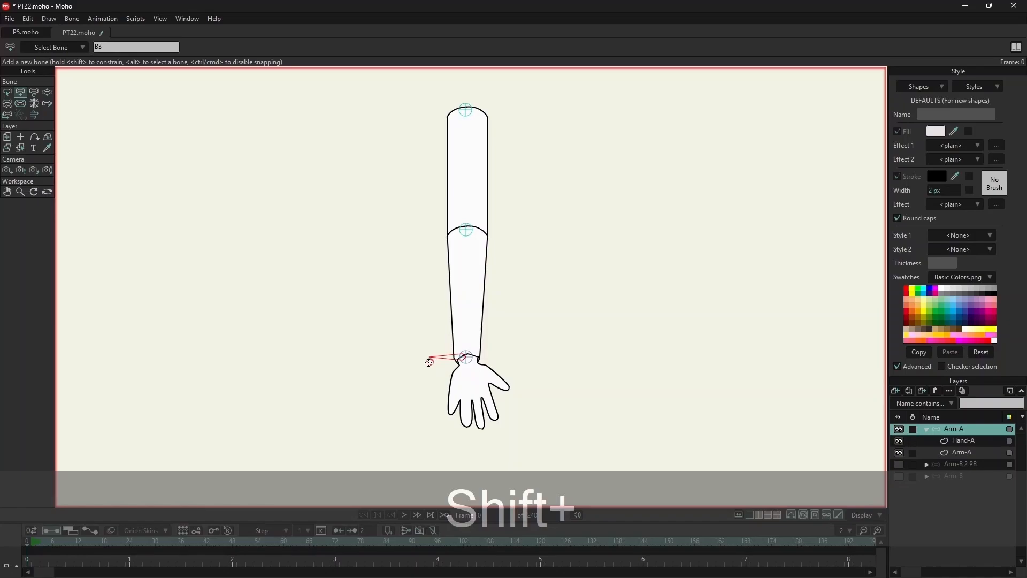
drag(465, 357, 383, 358)
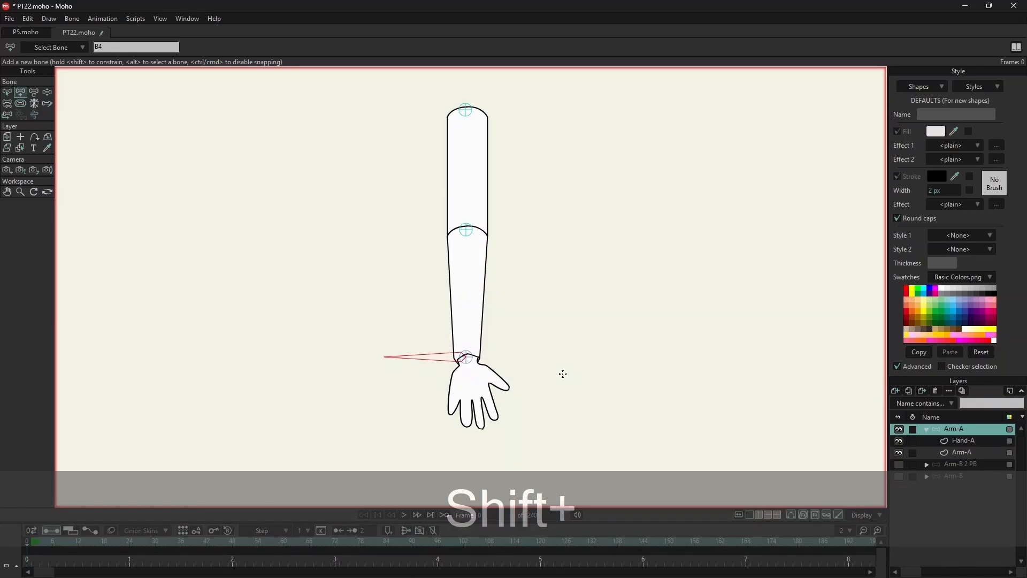
click(466, 242)
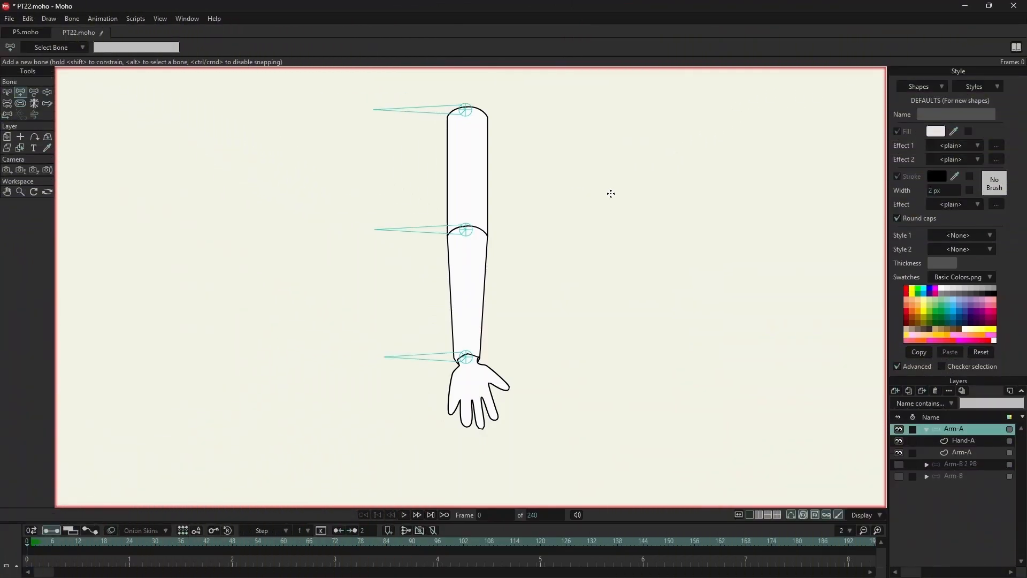
mouse_move(495, 126)
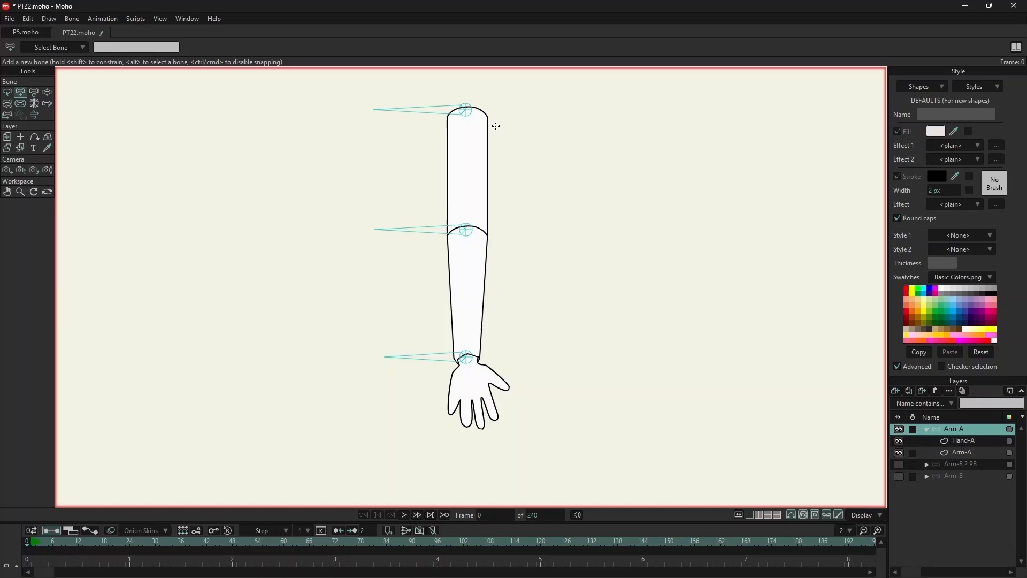
Chain bones from the shoulder pin to the elbow and from the elbow pin toward the wrist.
click(465, 109)
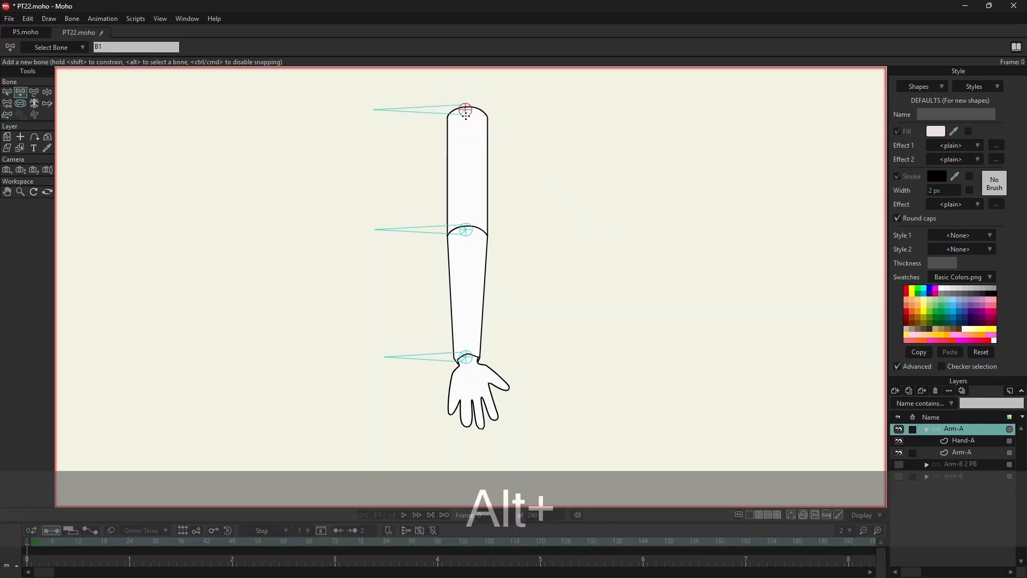
drag(465, 109, 473, 170)
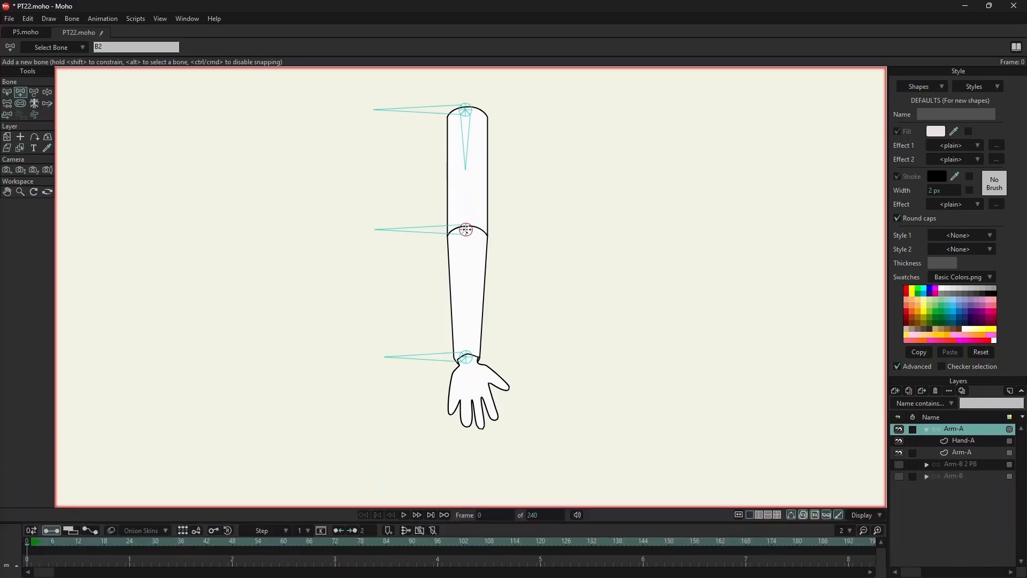
key(shift)
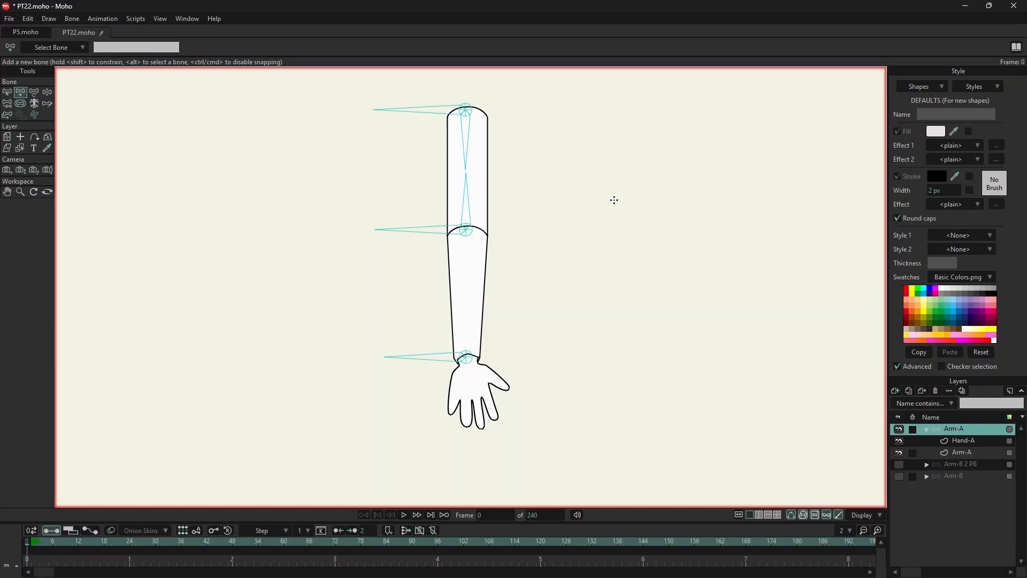
mouse_move(463, 242)
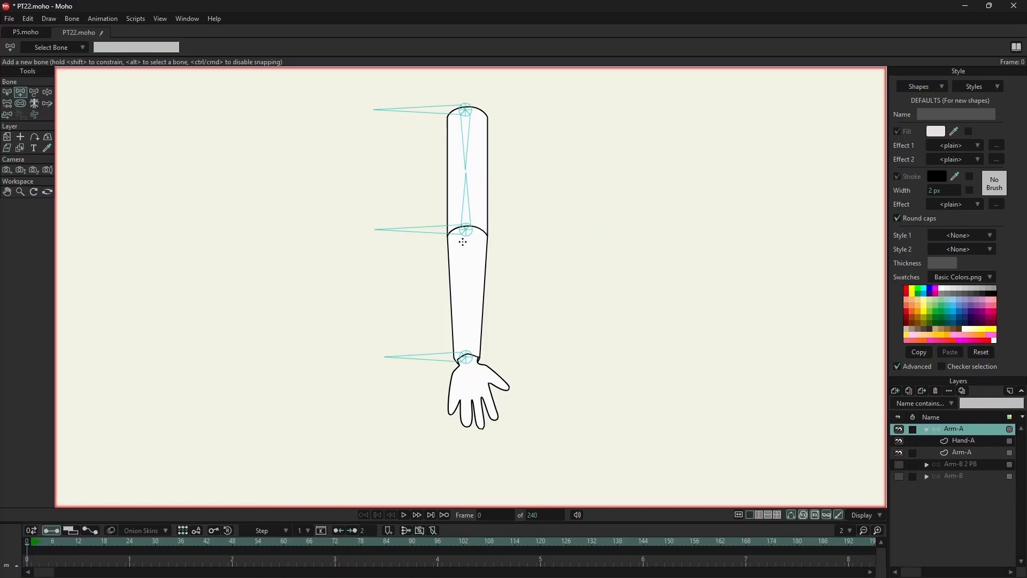
click(466, 228)
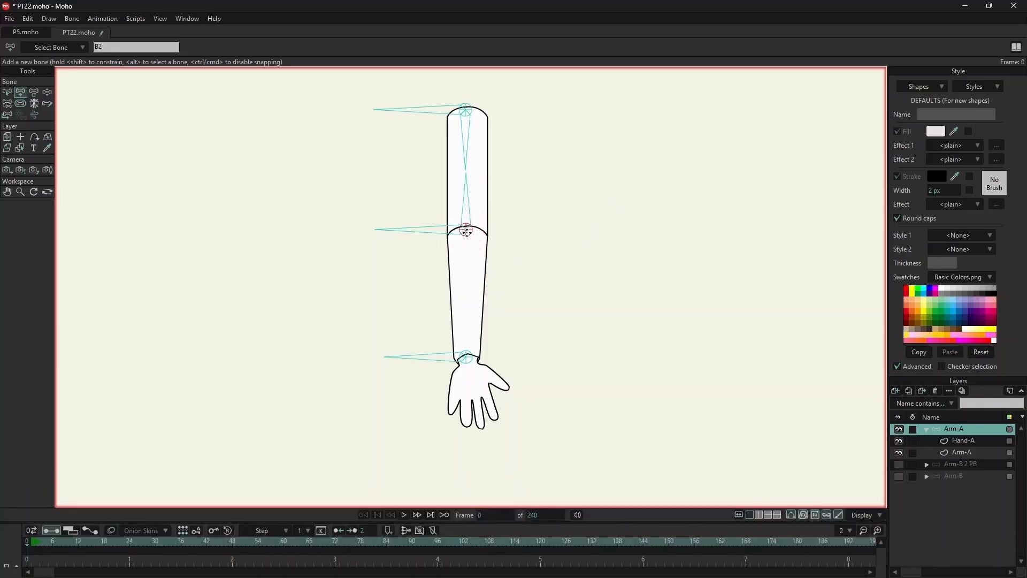
key(shift)
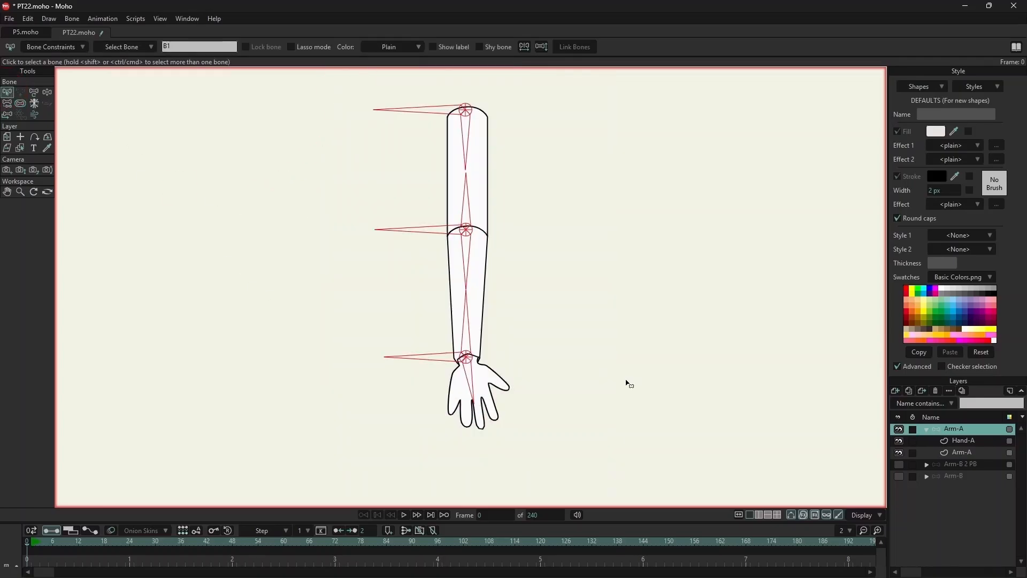
Give every bone in the Arm-A rig a bone strength of 0.
click(20, 104)
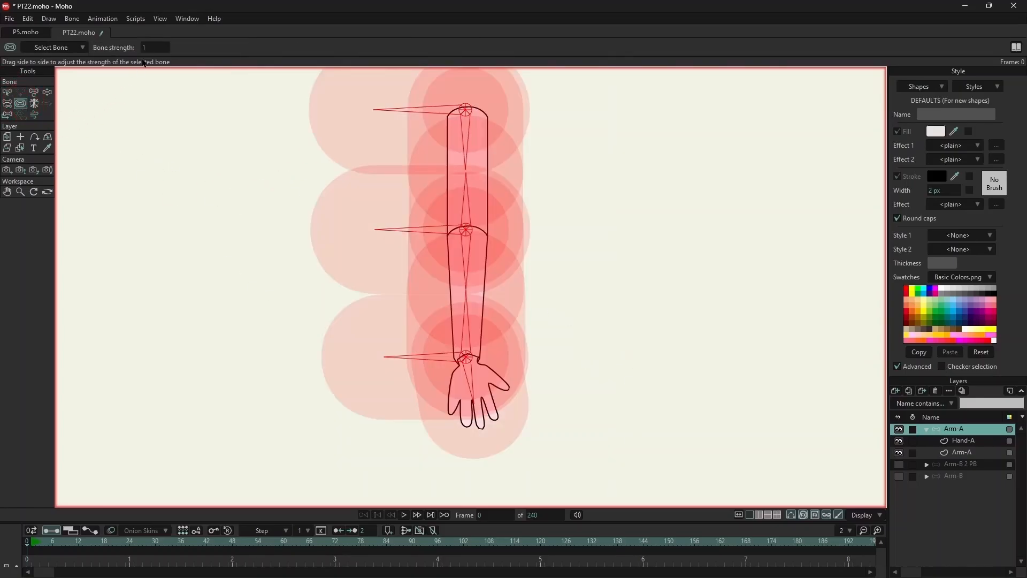
click(161, 47)
text(0)
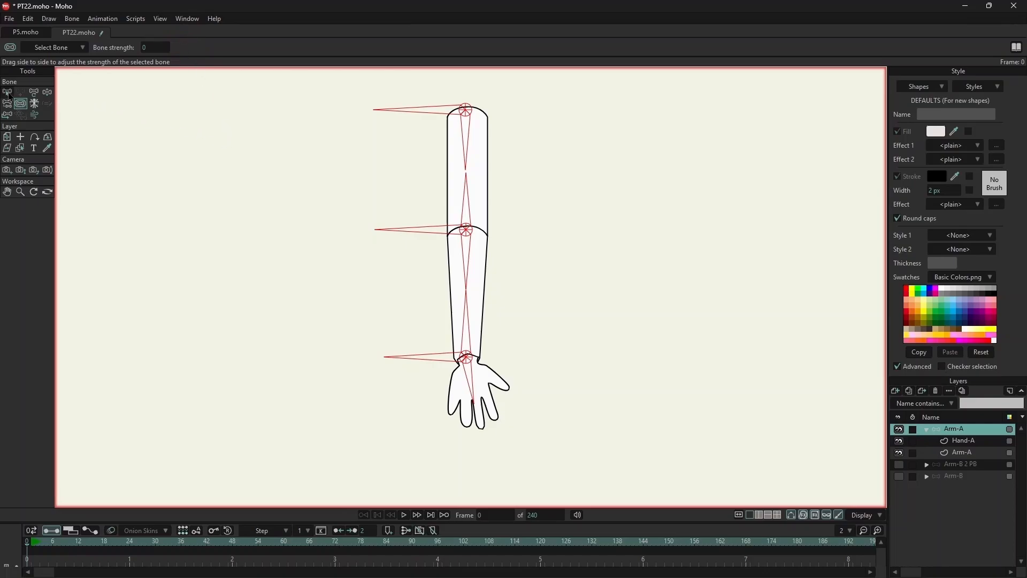
click(7, 92)
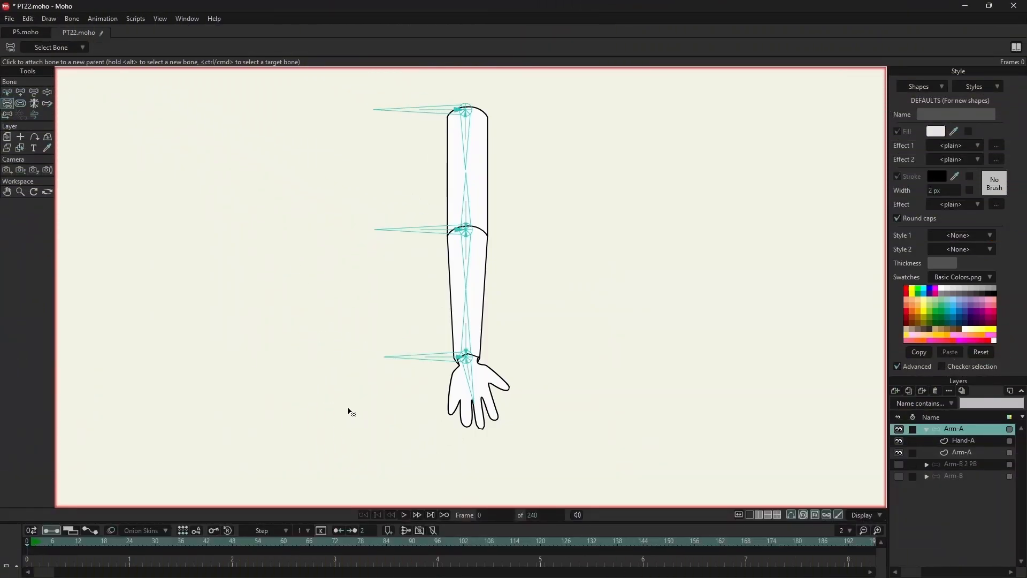
click(464, 359)
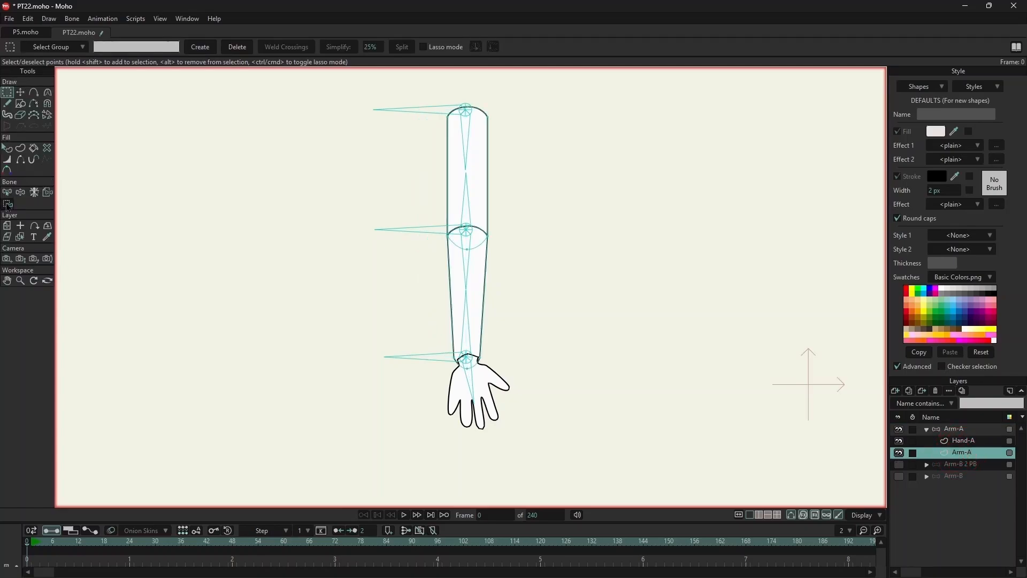
Bind the upper arm's points to the upper-arm bone.
click(7, 203)
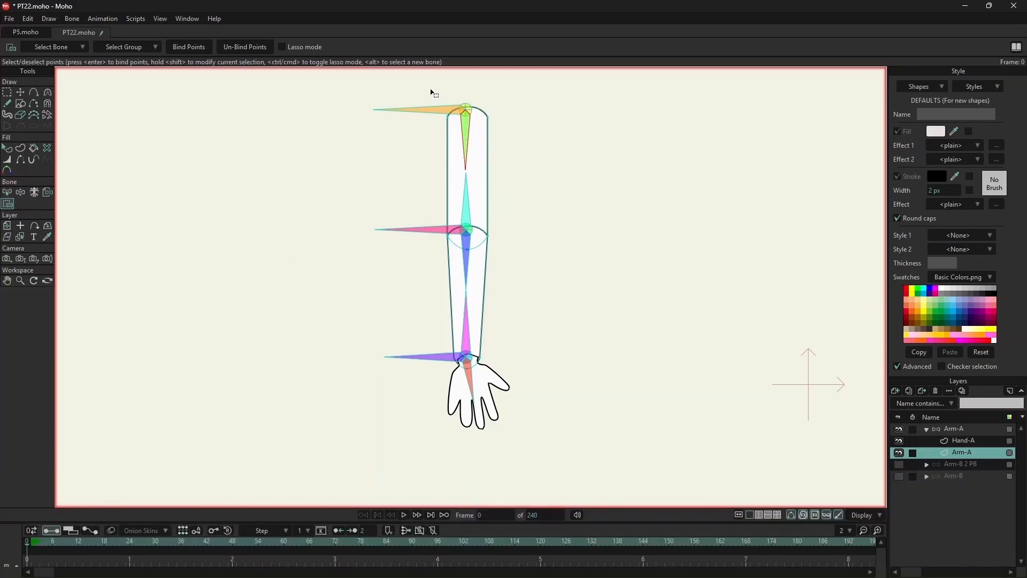
click(188, 47)
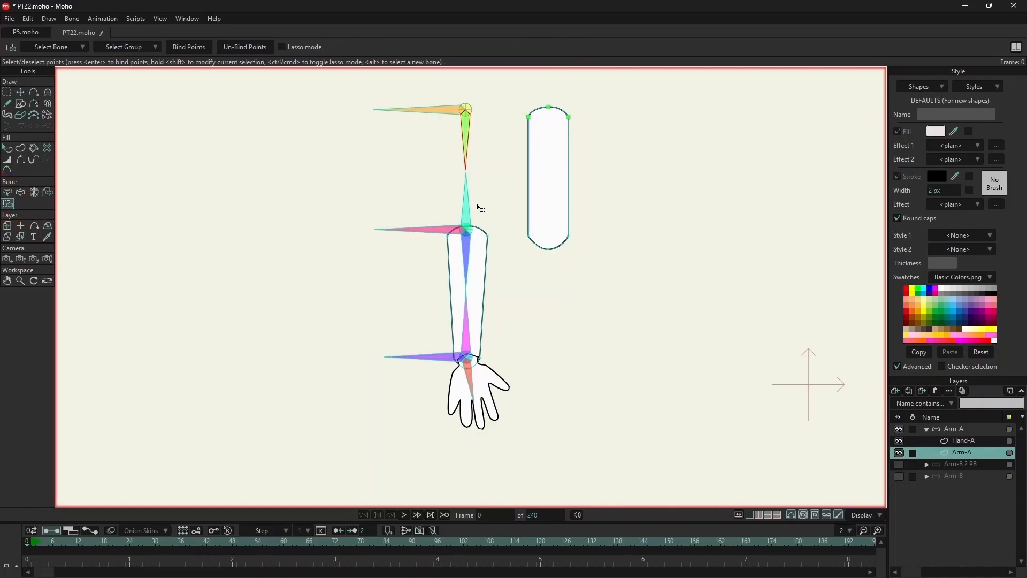
key(alt)
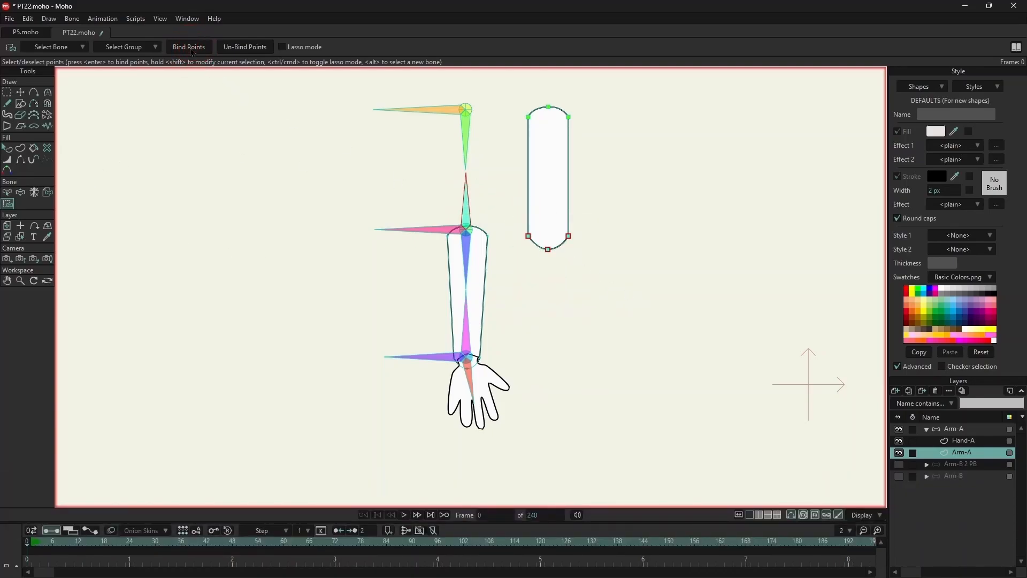
Bind the forearm's points to the forearm bone.
key(Alt)
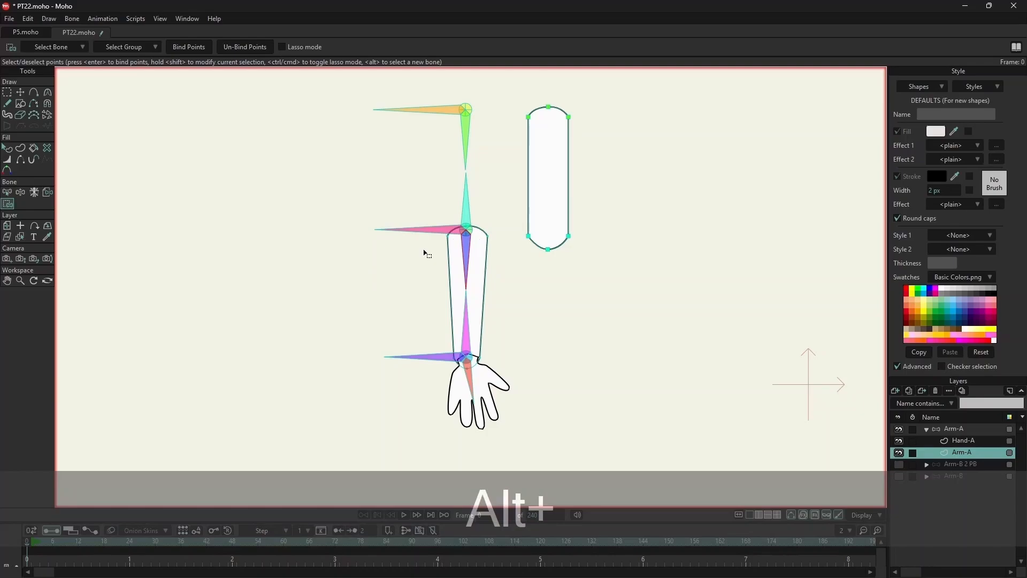
click(188, 46)
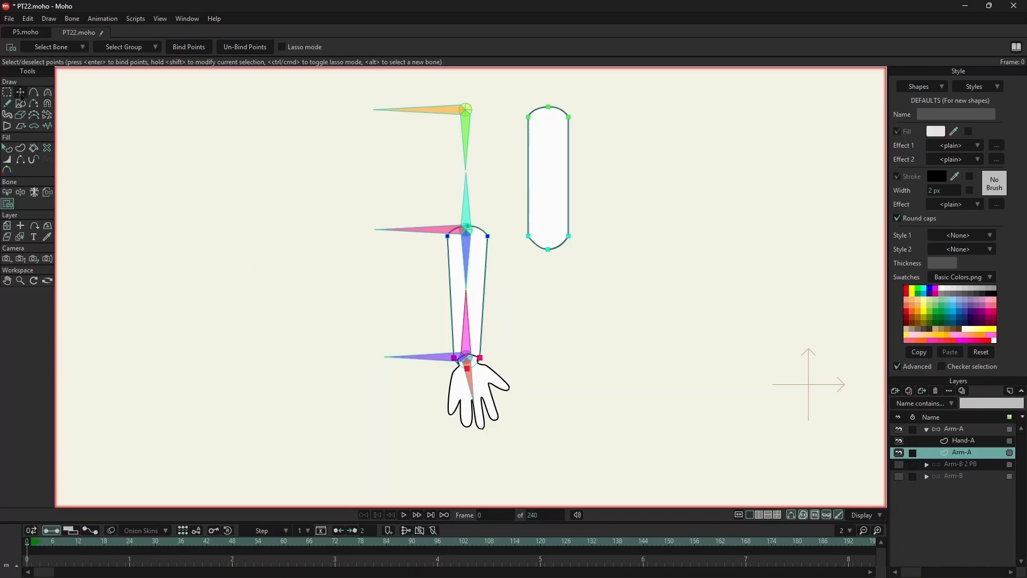
click(6, 92)
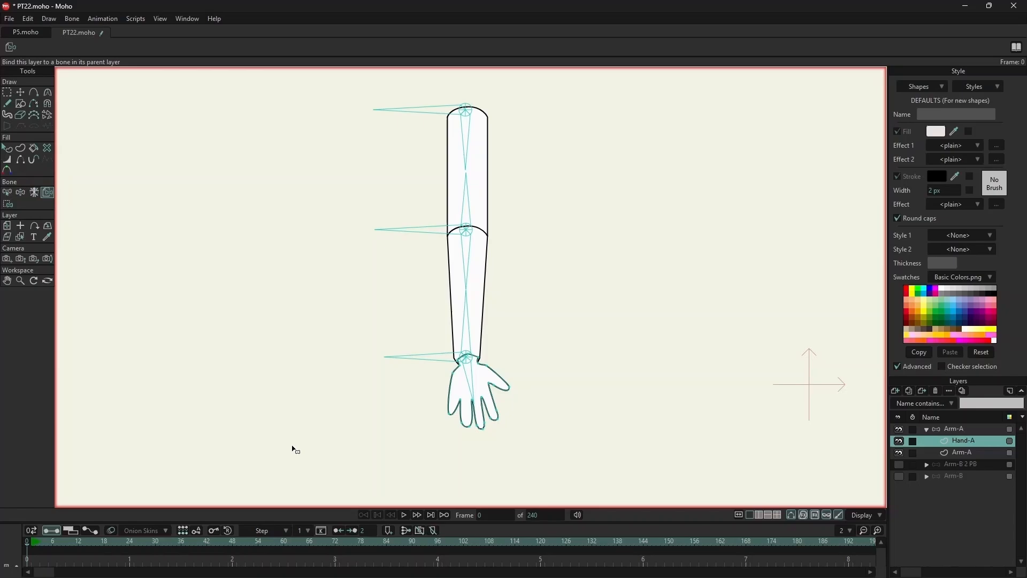
Bind the Hand-A layer to the wrist bone of the arm skeleton.
click(469, 383)
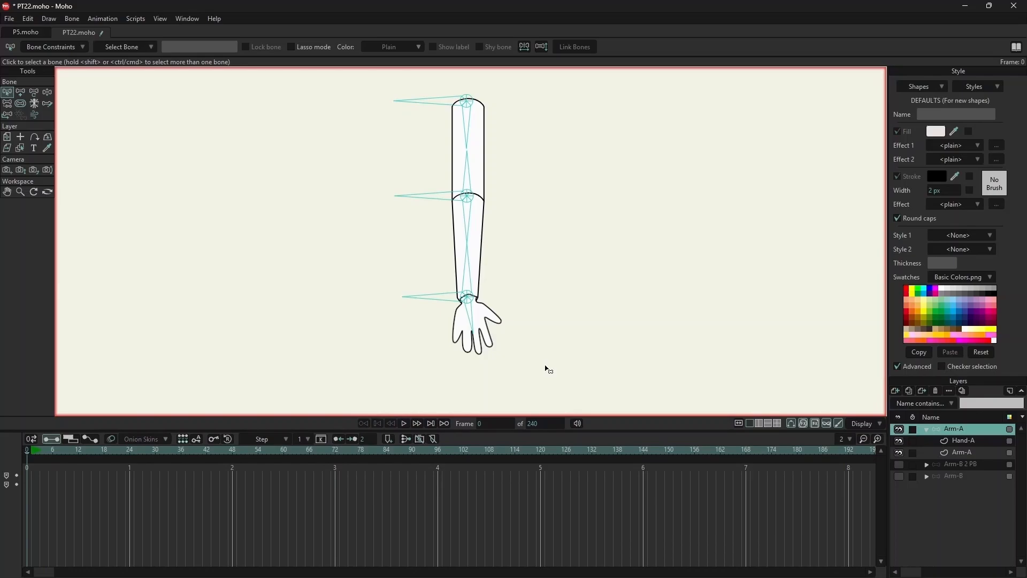
mouse_move(446, 373)
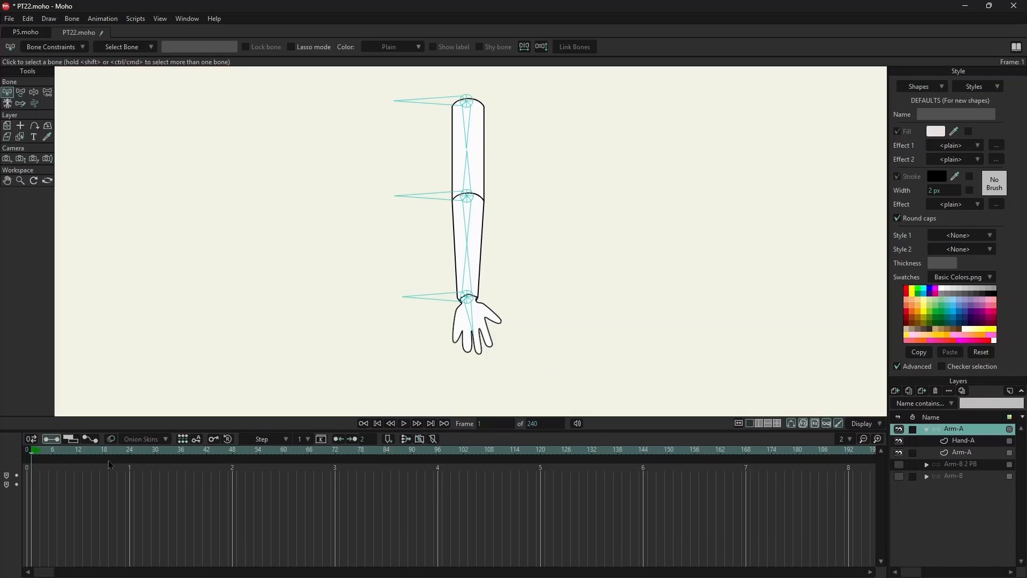
click(18, 90)
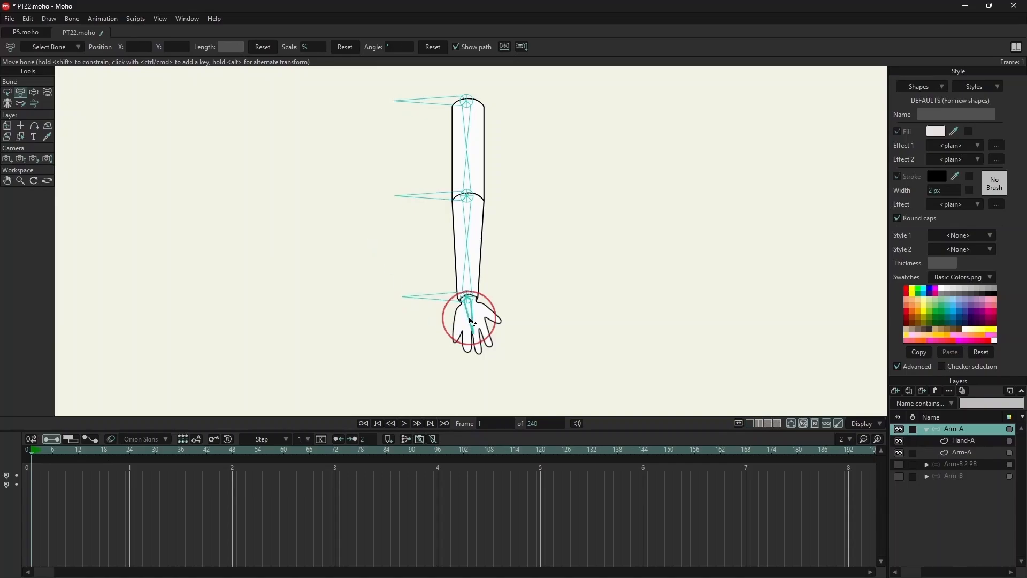
click(435, 194)
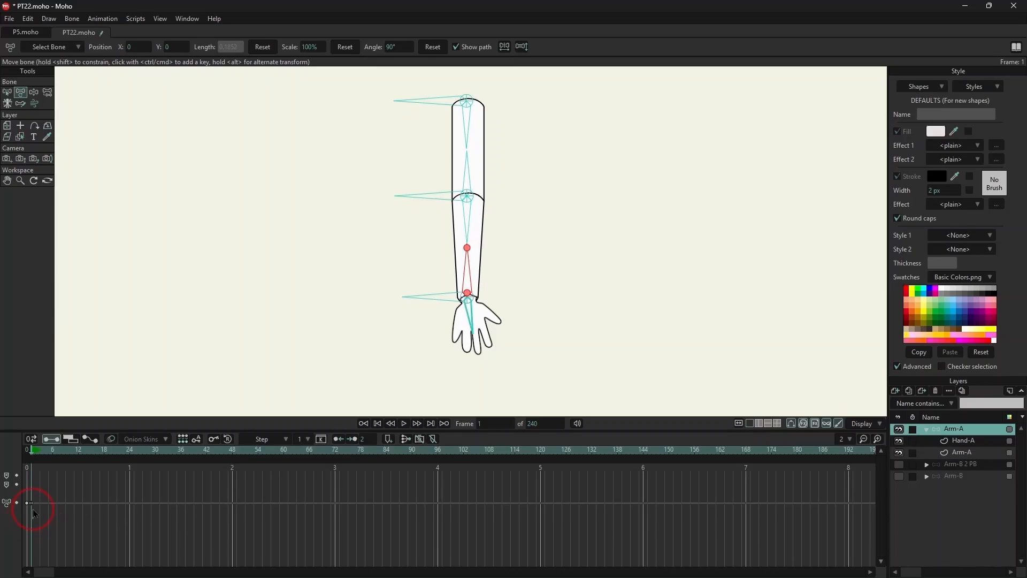
key(Delete)
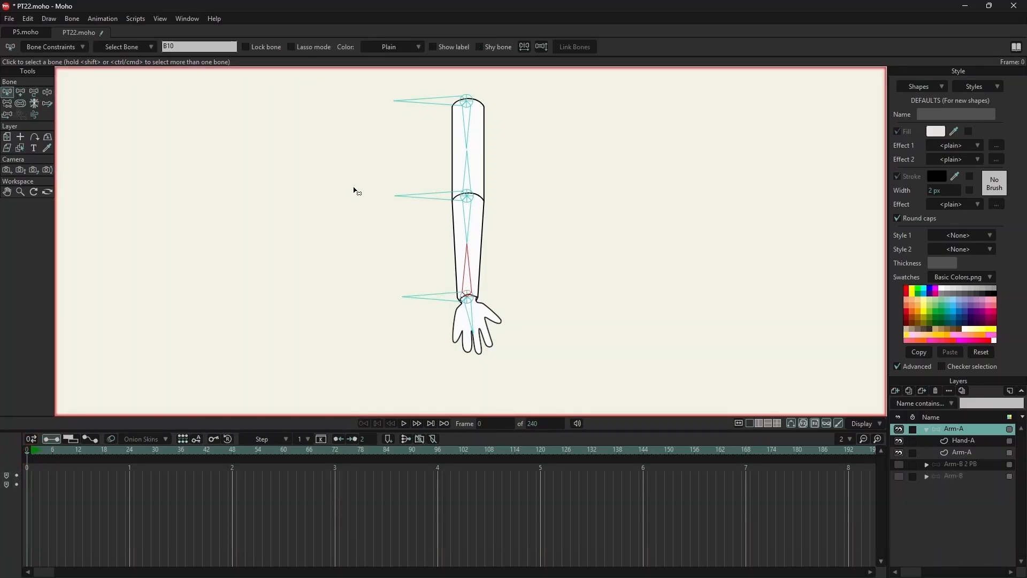
click(469, 126)
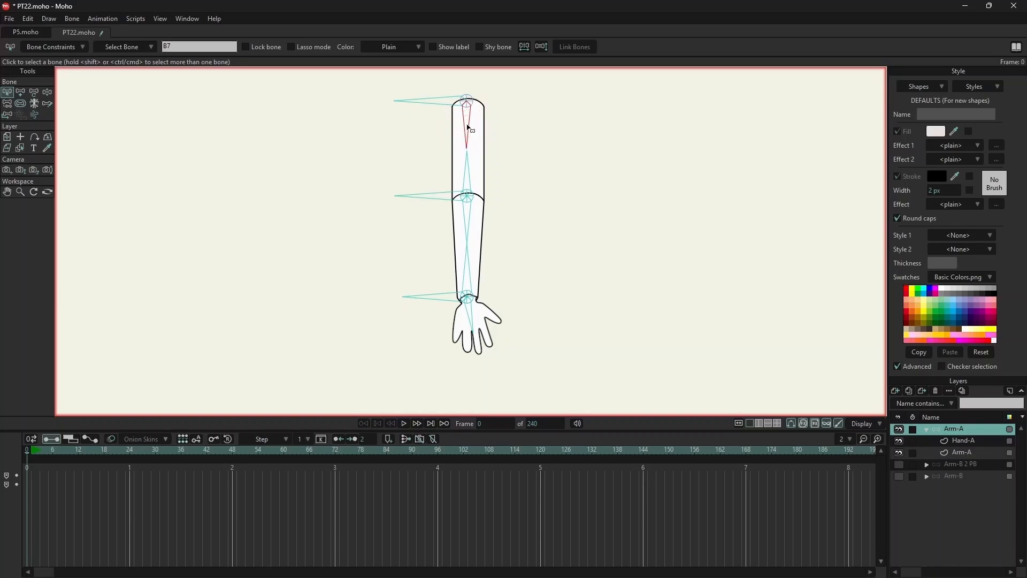
click(420, 184)
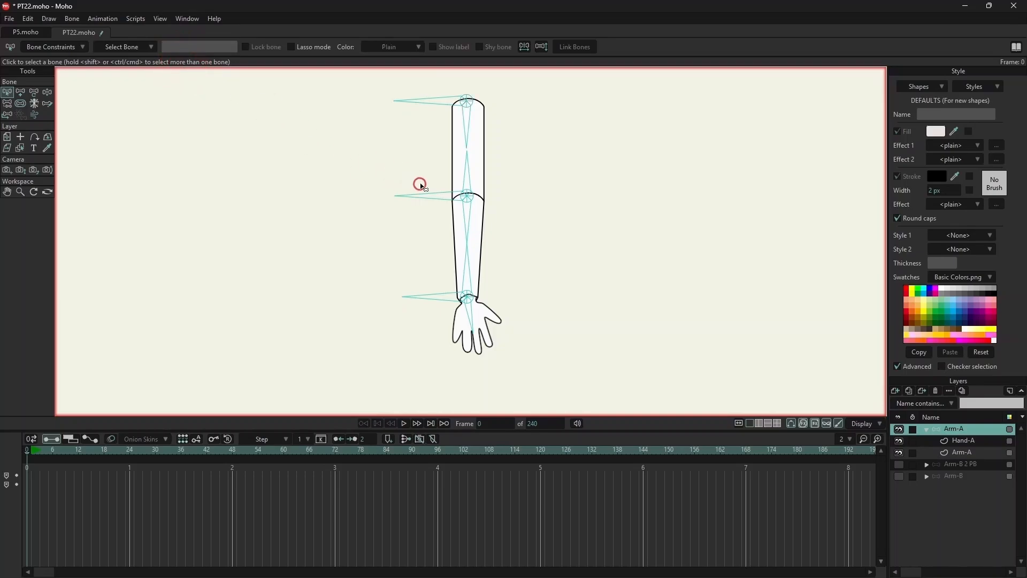
click(468, 166)
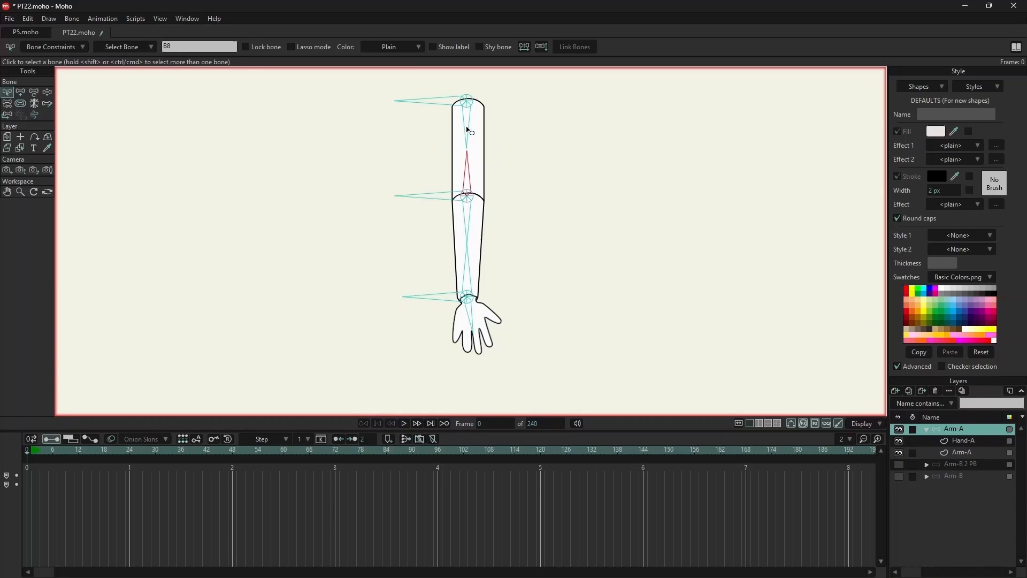
click(466, 129)
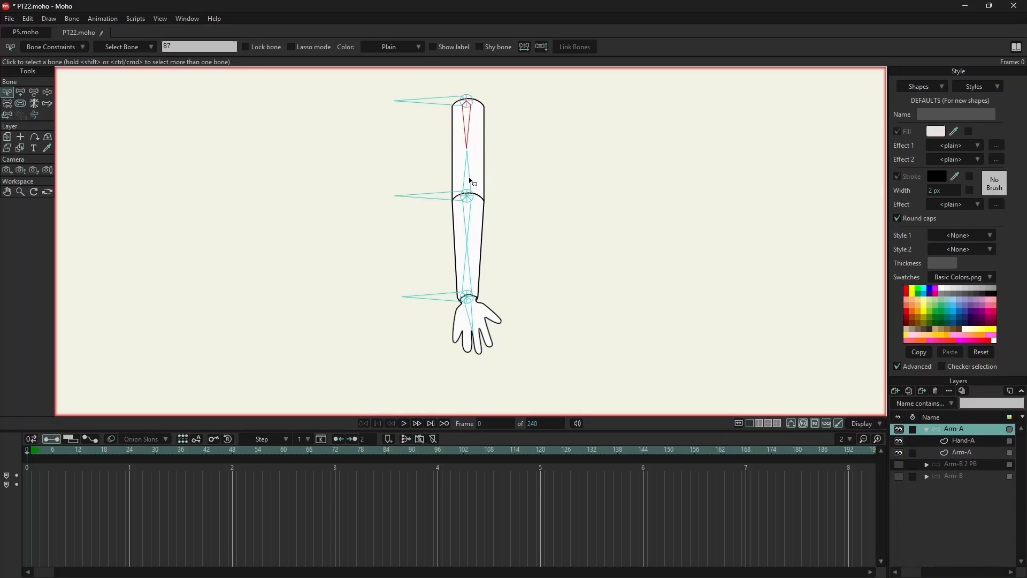
mouse_move(464, 177)
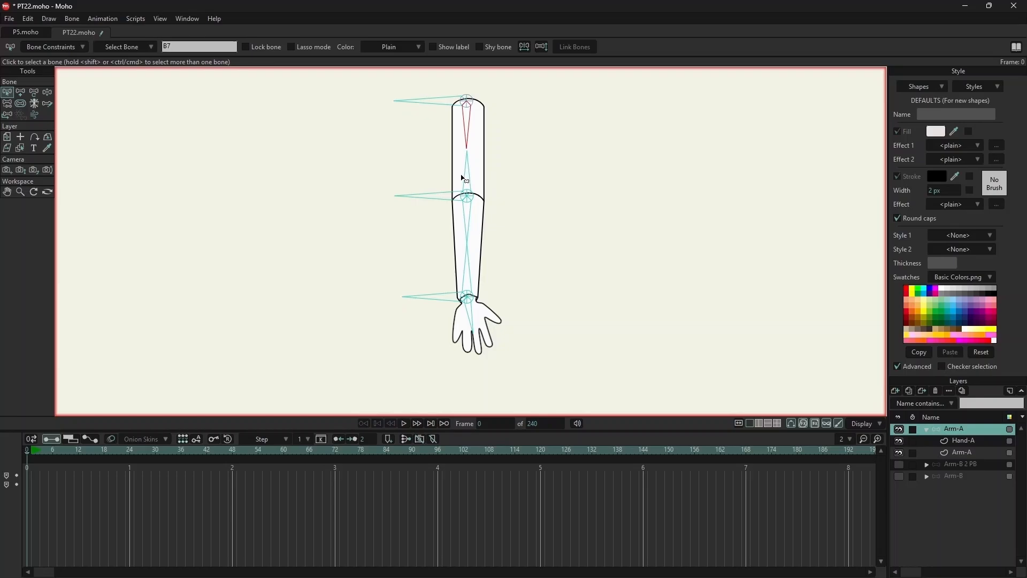
mouse_move(472, 157)
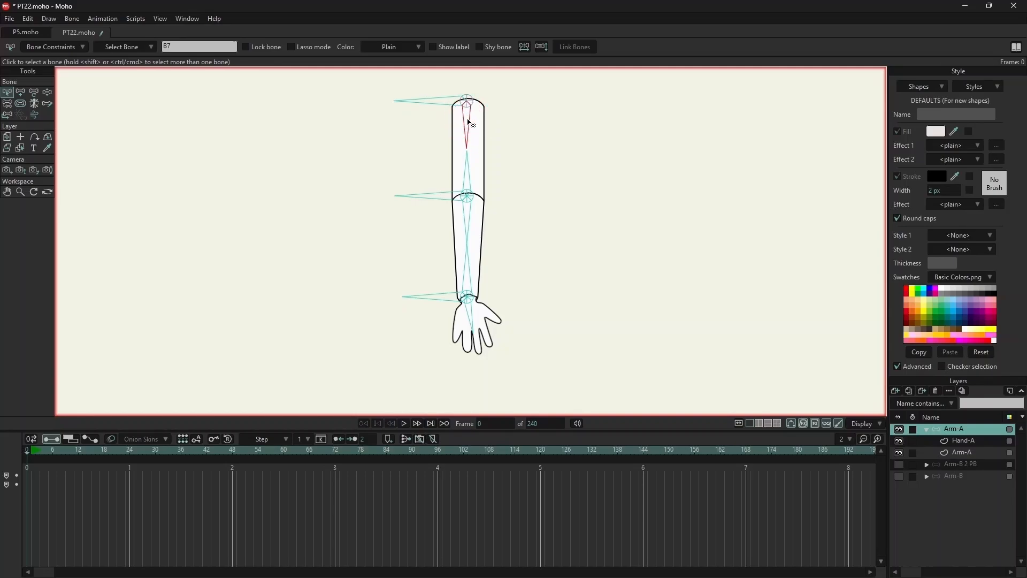
mouse_move(464, 135)
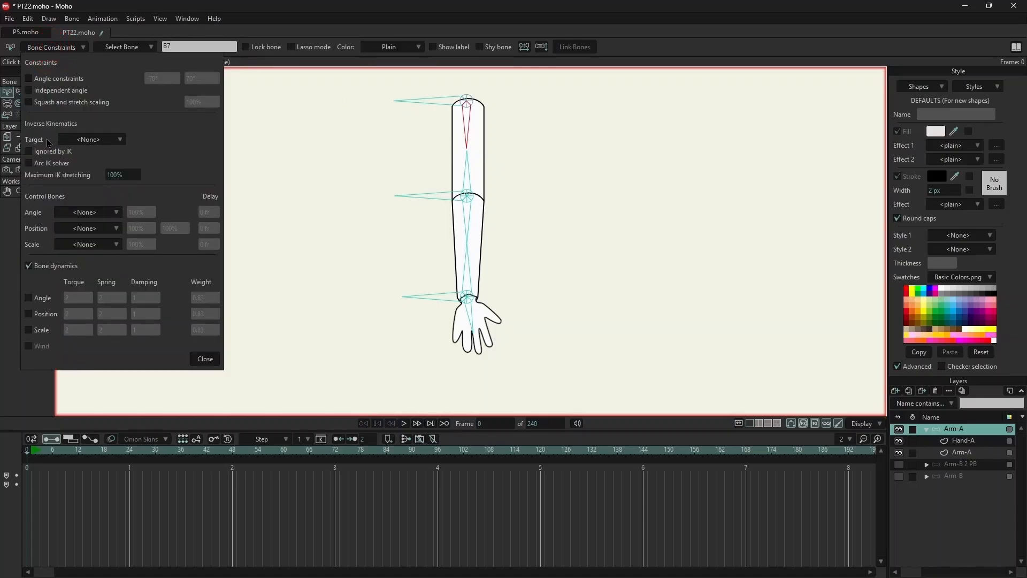
Set bone B8 as the inverse kinematics target of bone B7.
click(92, 139)
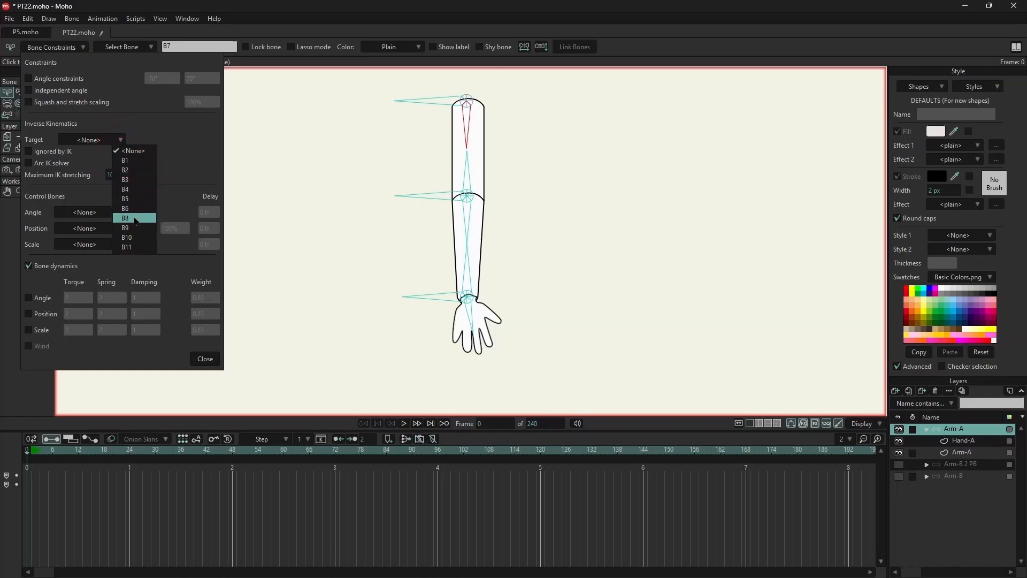
click(124, 218)
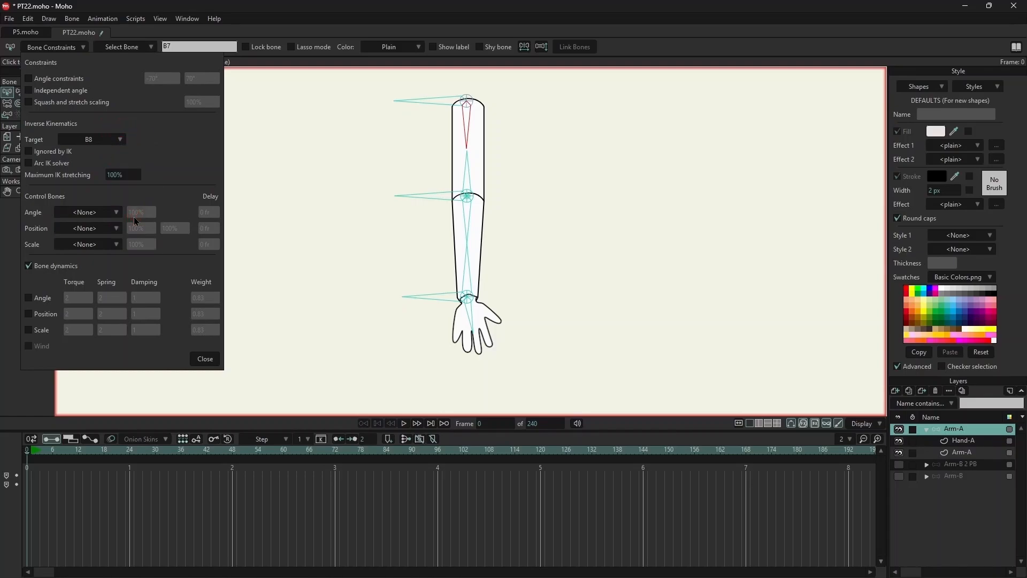
click(205, 359)
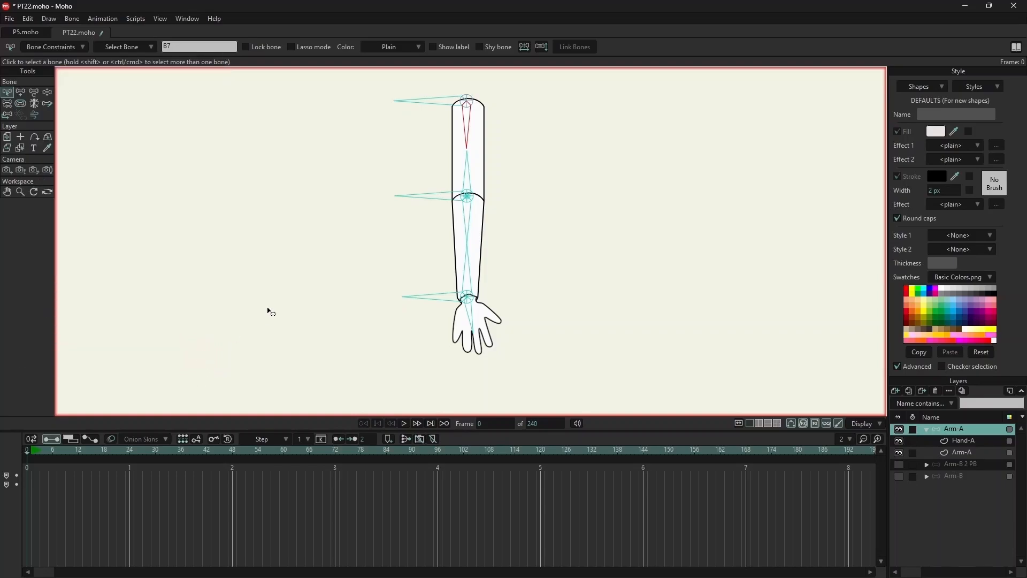
mouse_move(466, 113)
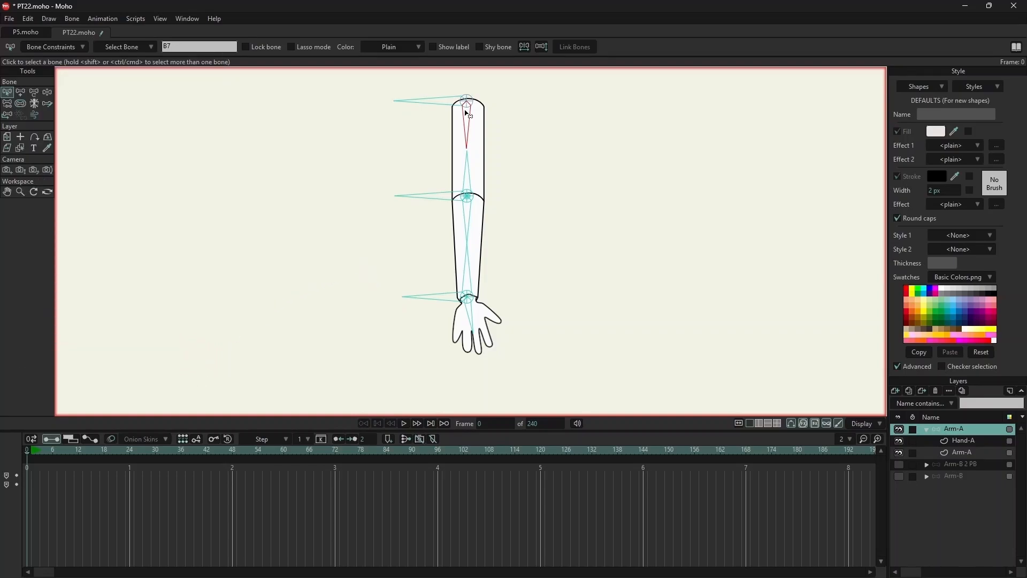
mouse_move(468, 175)
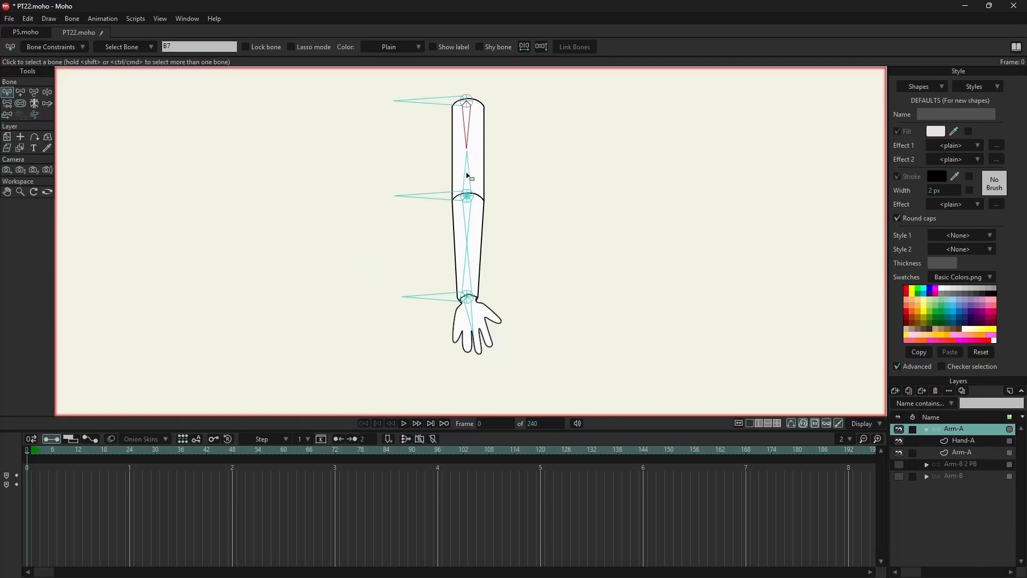
mouse_move(471, 179)
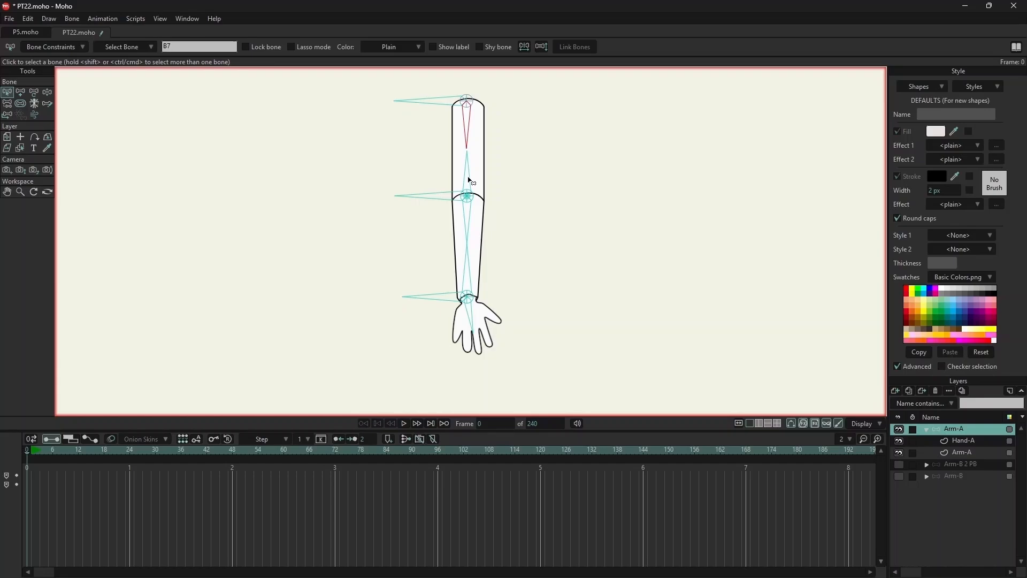
Reveal the bones' target links and show B8's constraints with B7 as its target.
click(465, 196)
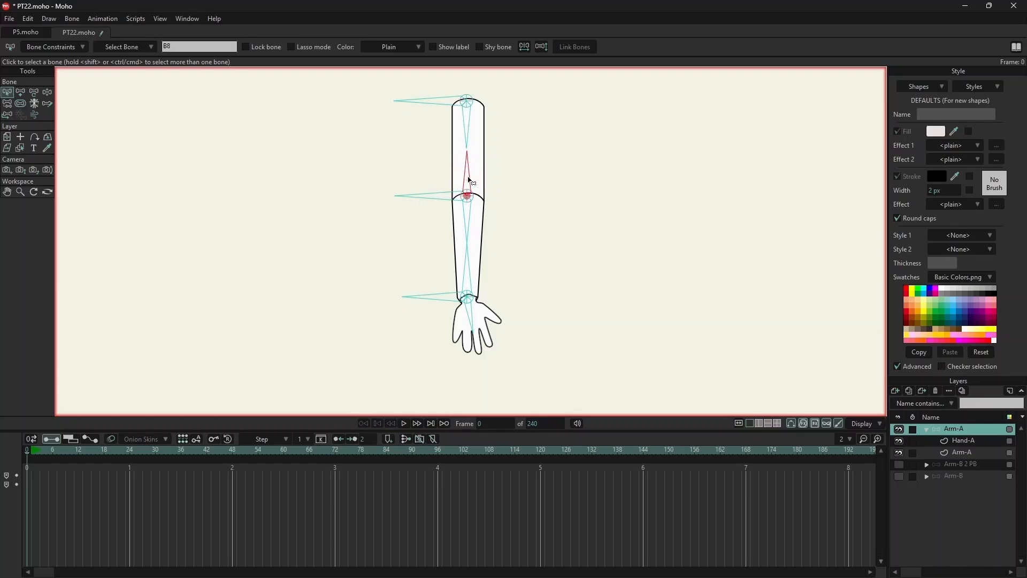
mouse_move(475, 180)
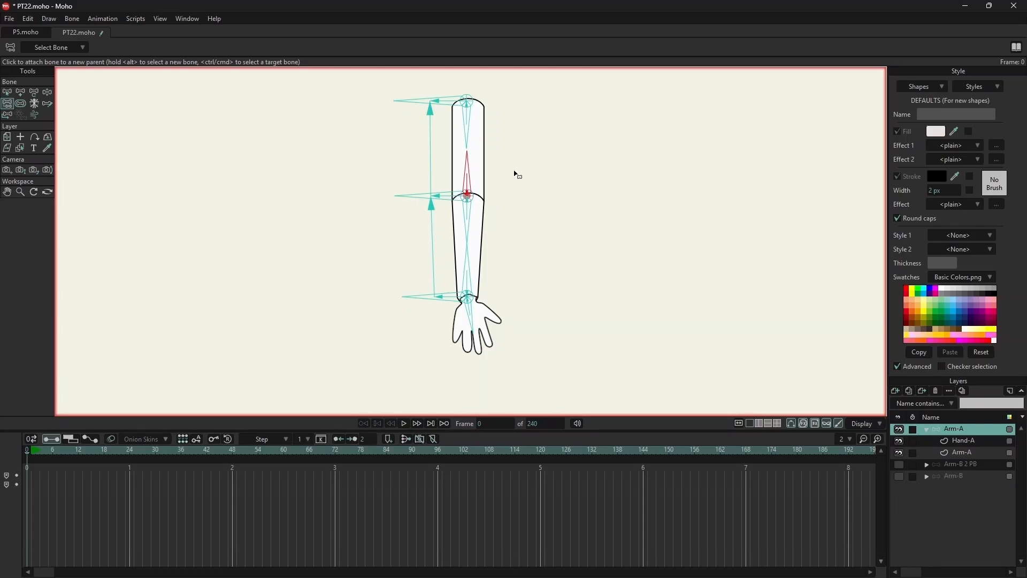
key(Ctrl)
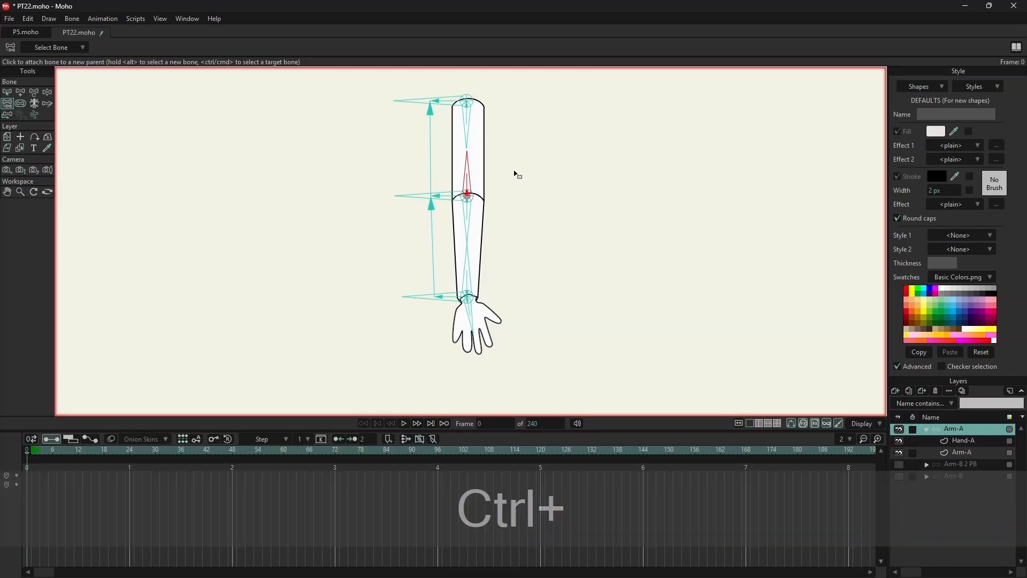
mouse_move(466, 126)
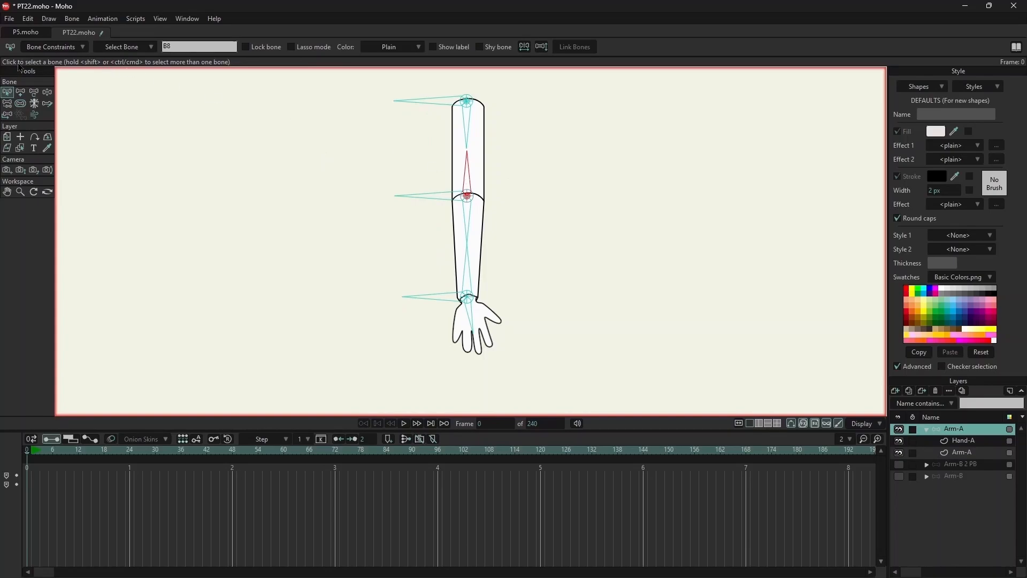
click(58, 46)
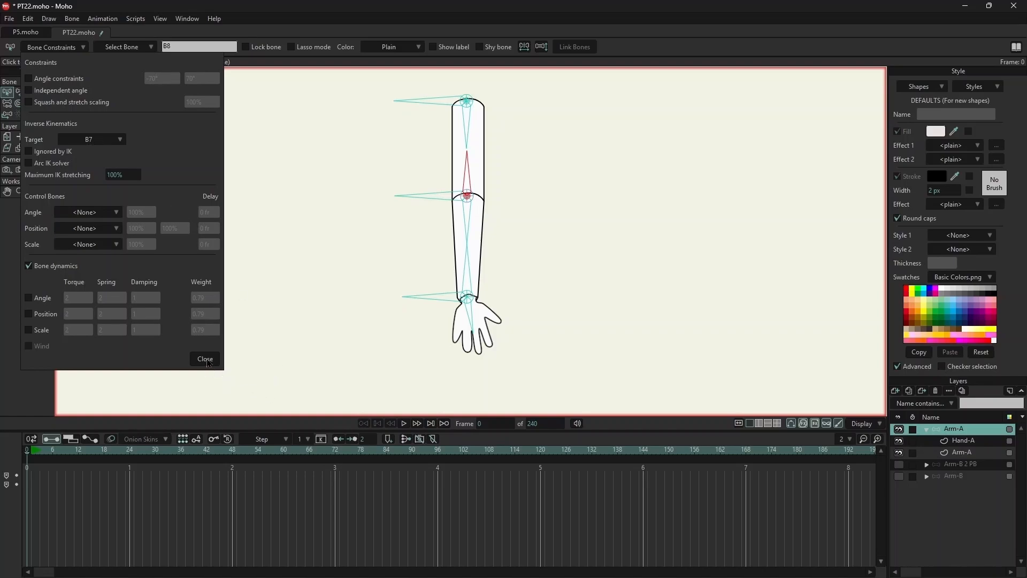
Close the constraints and inspect the target links of forearm bones B9 and B10.
click(204, 359)
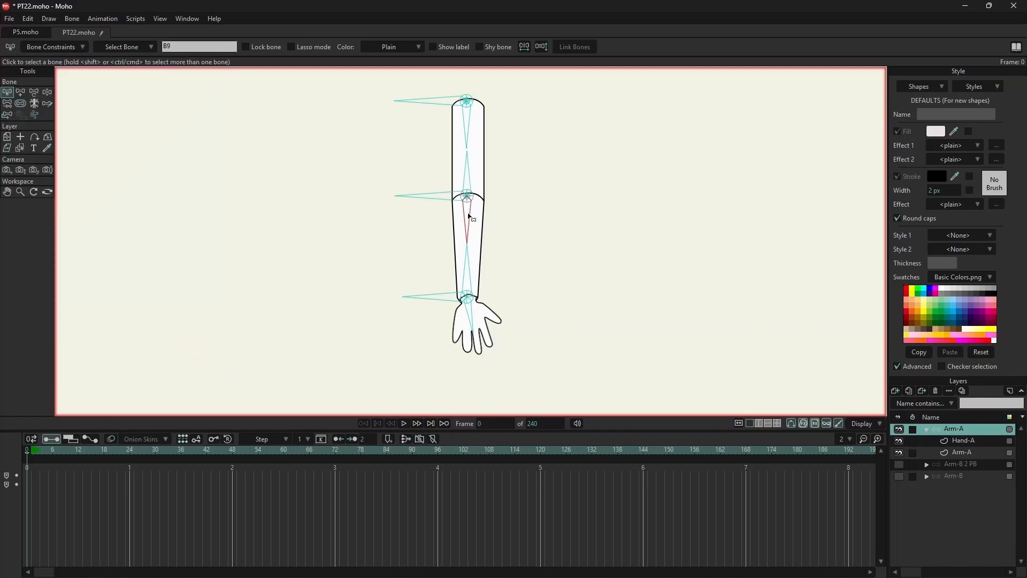
mouse_move(466, 258)
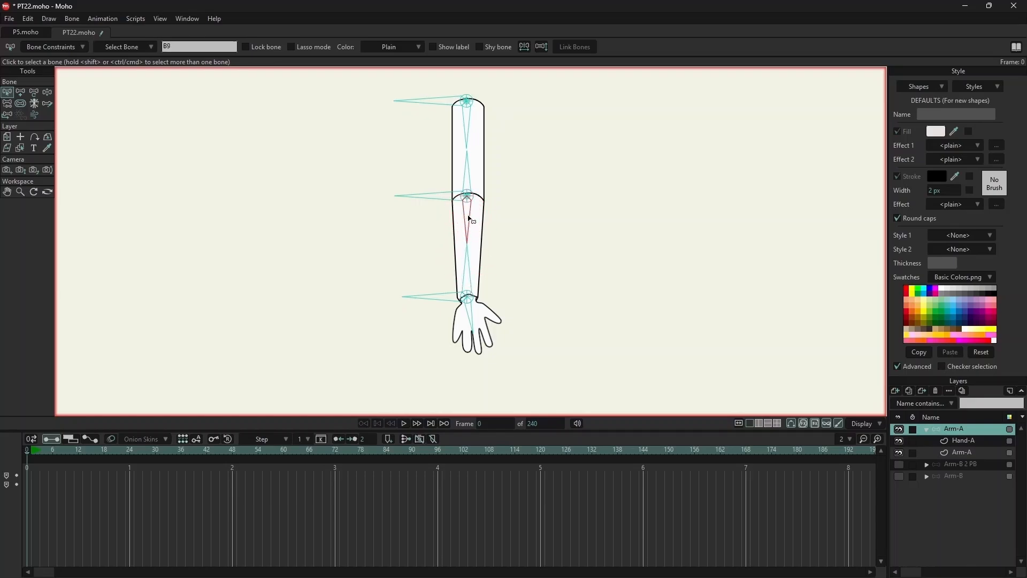
click(466, 274)
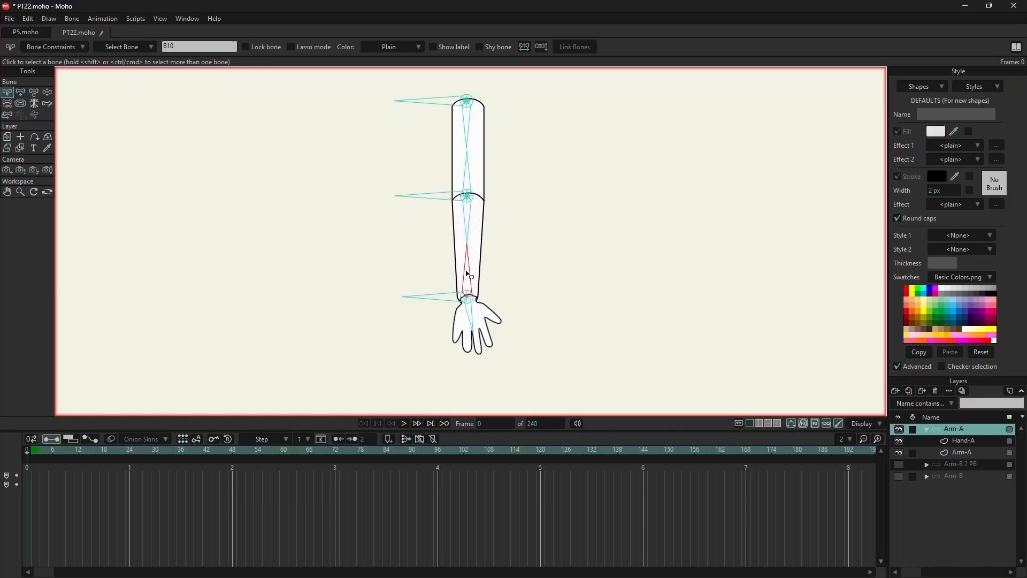
click(467, 215)
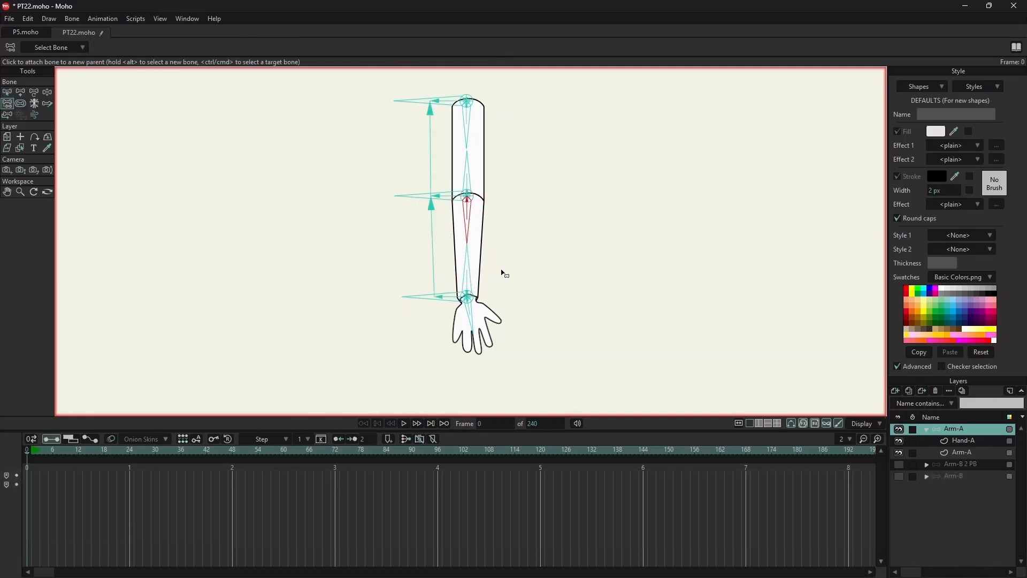
click(8, 89)
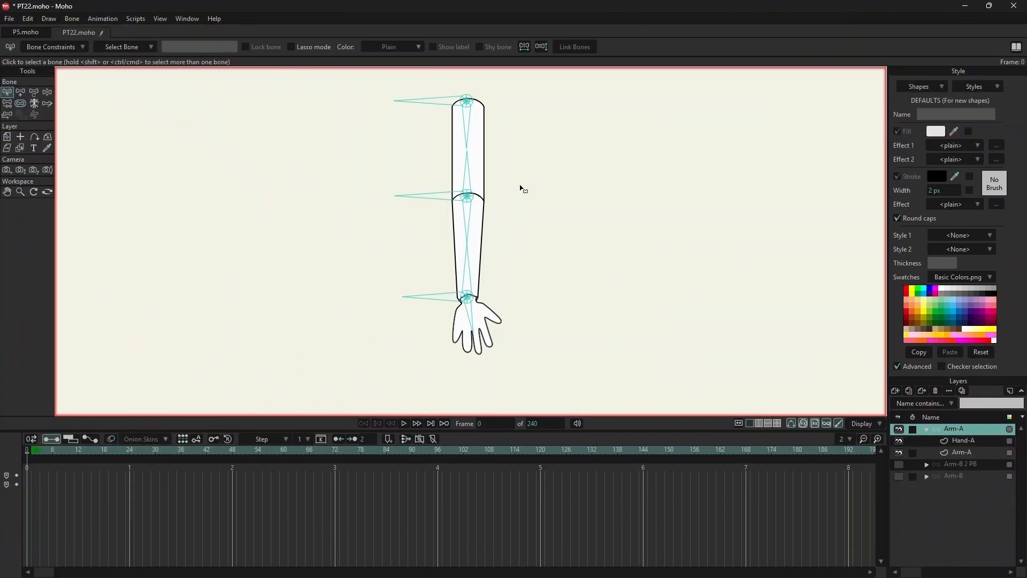
mouse_move(517, 186)
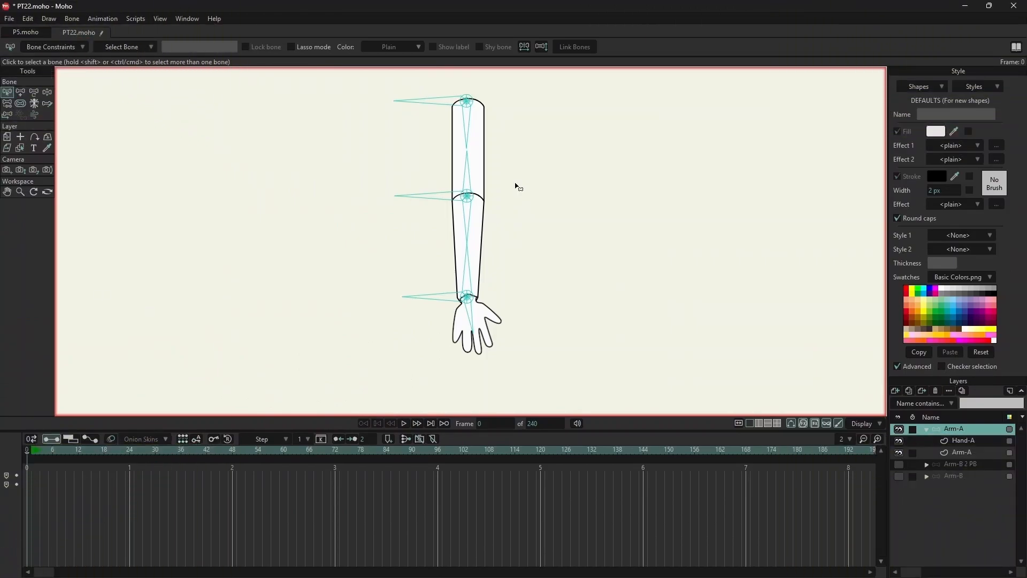
click(467, 100)
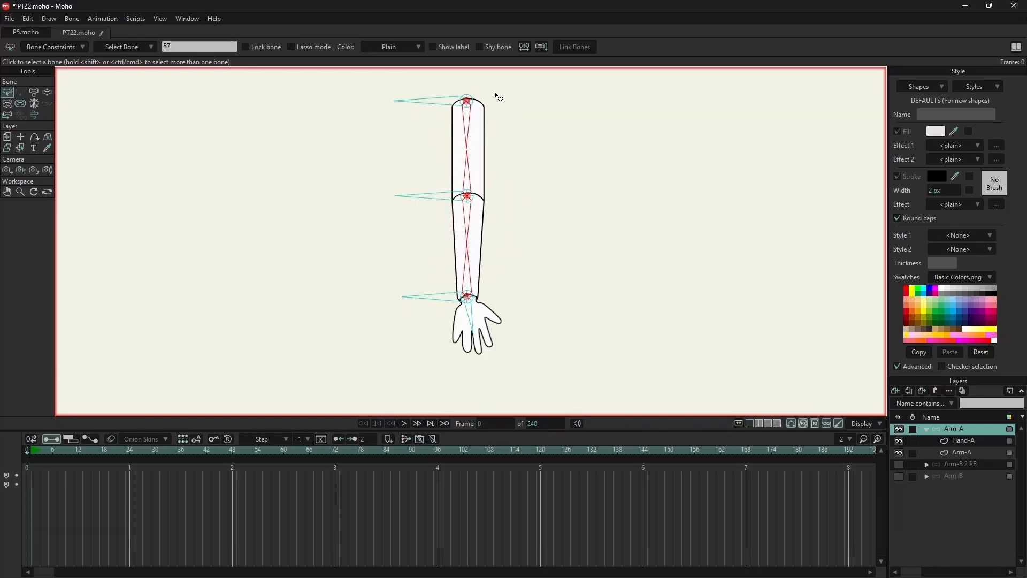
click(480, 46)
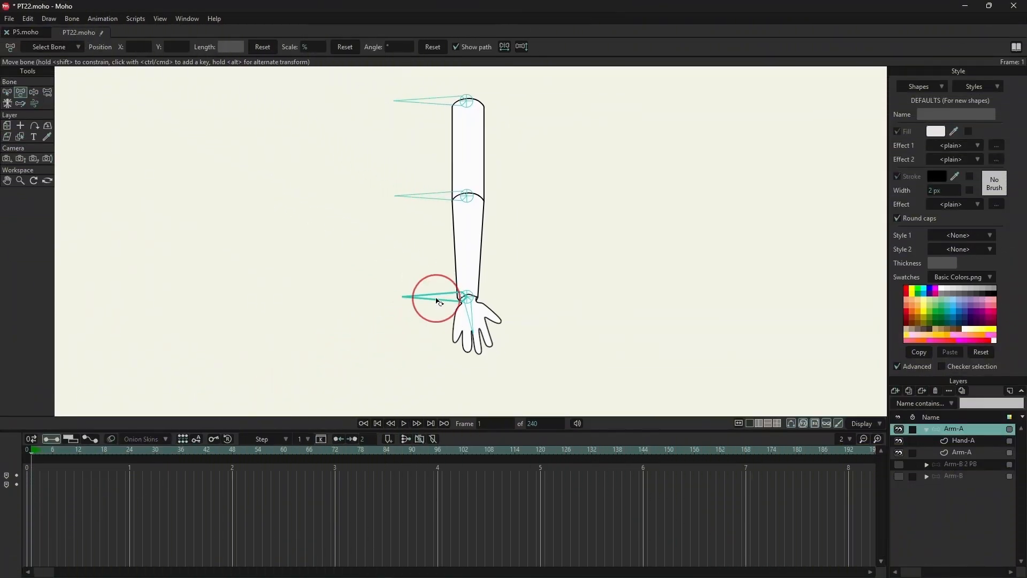
Drag the wrist target to bend the arm at the elbow and bring it back nearly straight.
drag(435, 302, 468, 320)
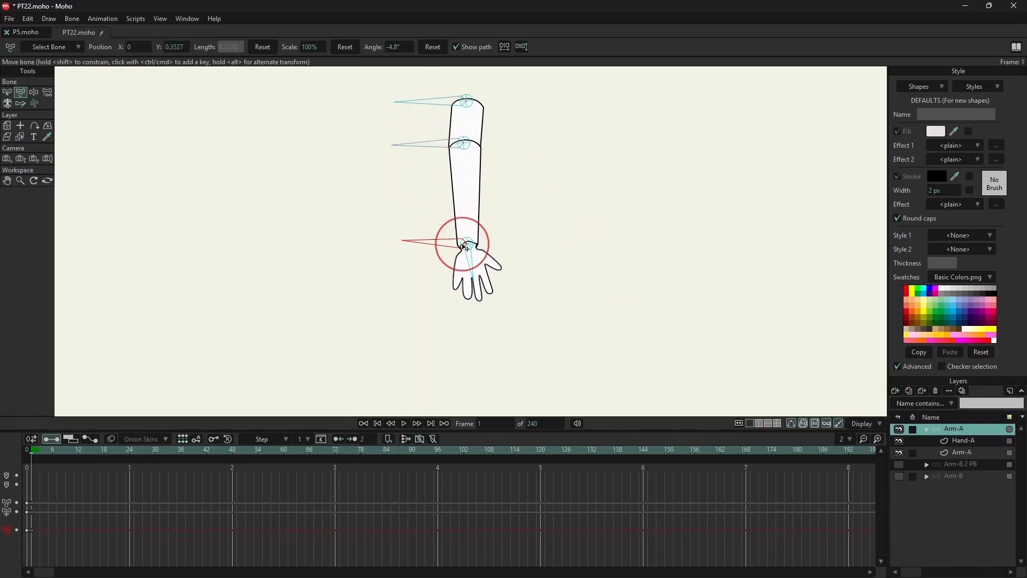
drag(467, 246, 553, 213)
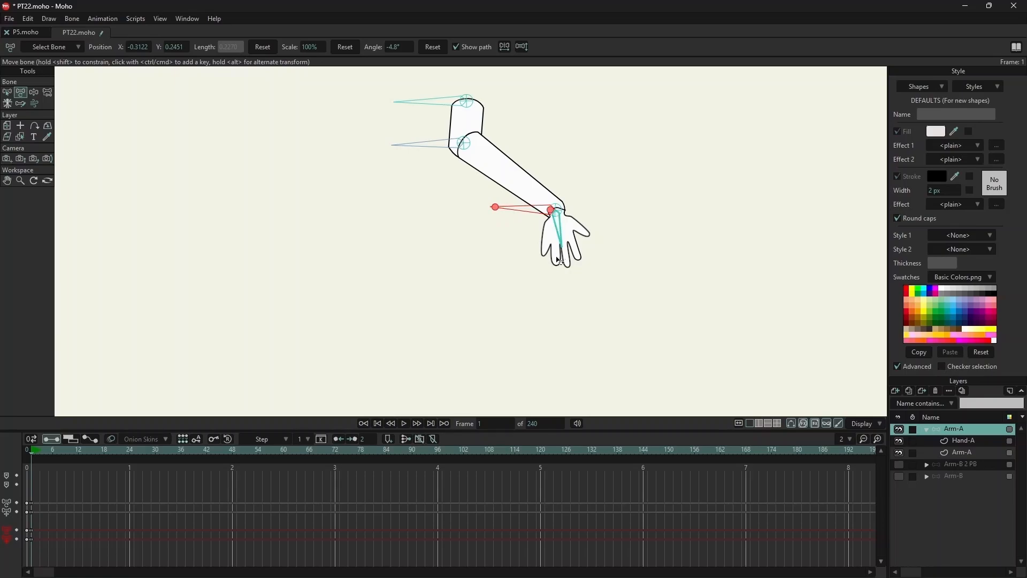
drag(550, 210, 462, 151)
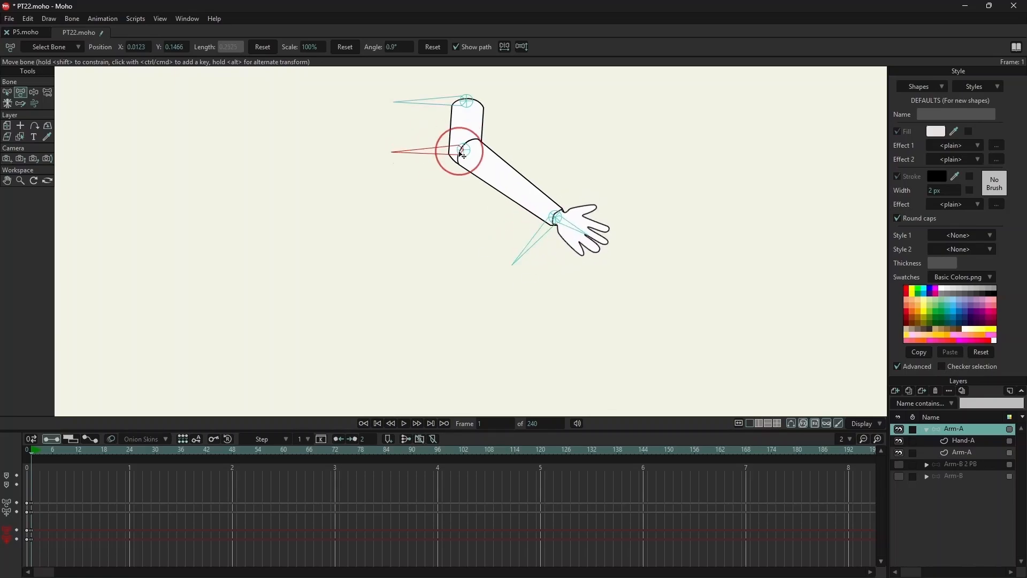
drag(462, 153, 462, 107)
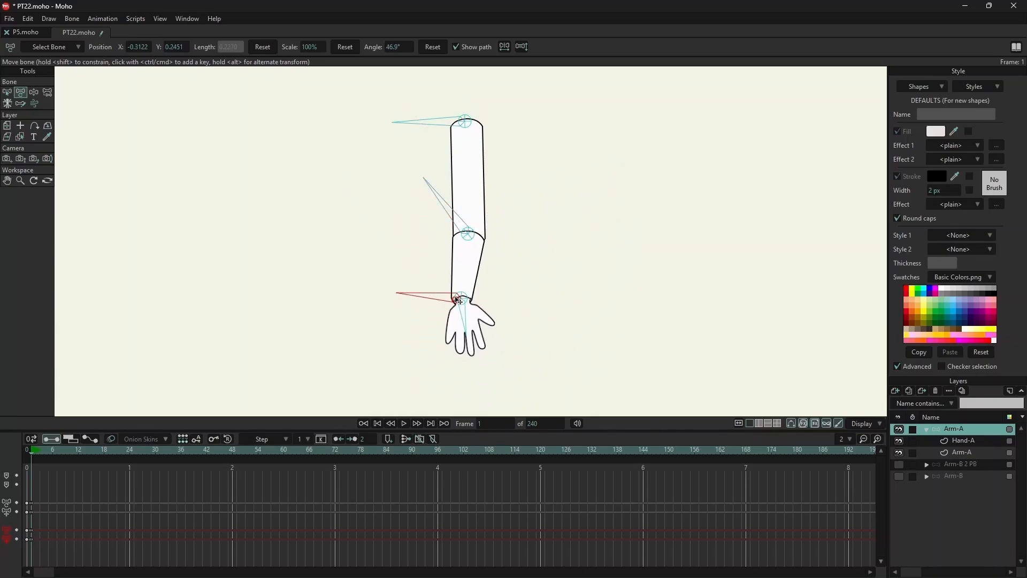
click(26, 31)
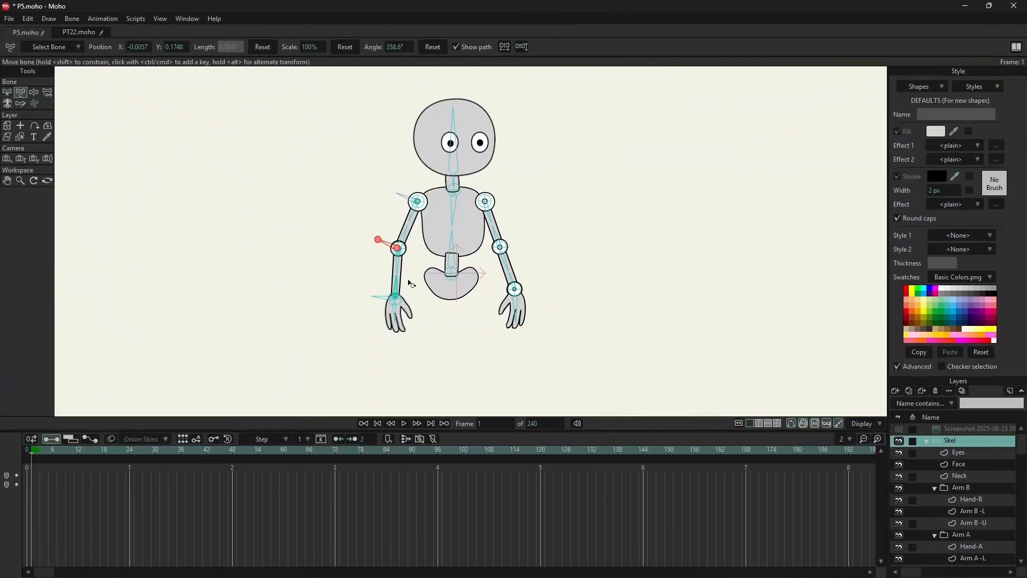
Pose the P5 character's left arm bent at the elbow and fit the whole character in view.
drag(376, 238, 392, 249)
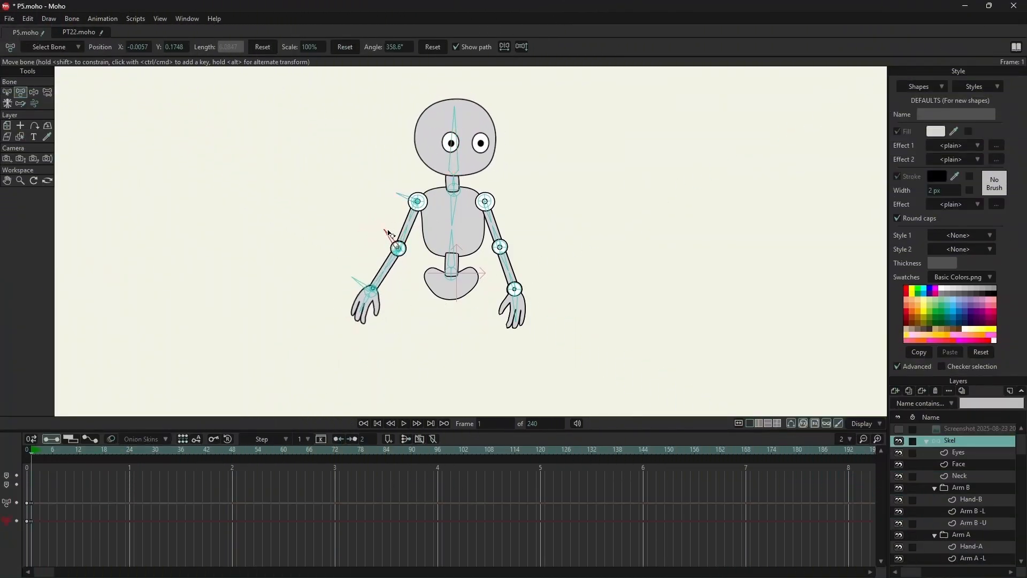
drag(392, 252, 393, 321)
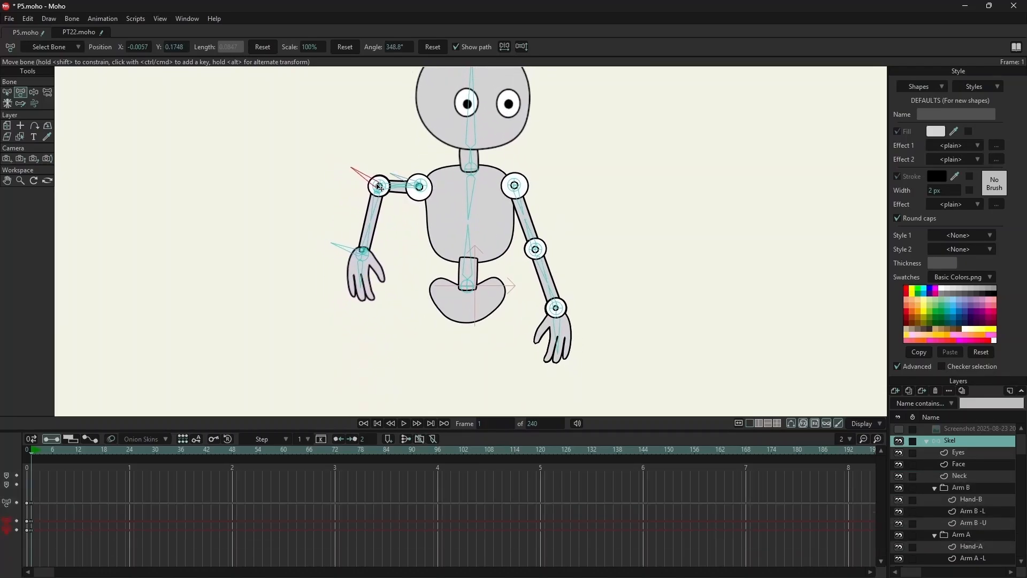
drag(378, 186, 386, 161)
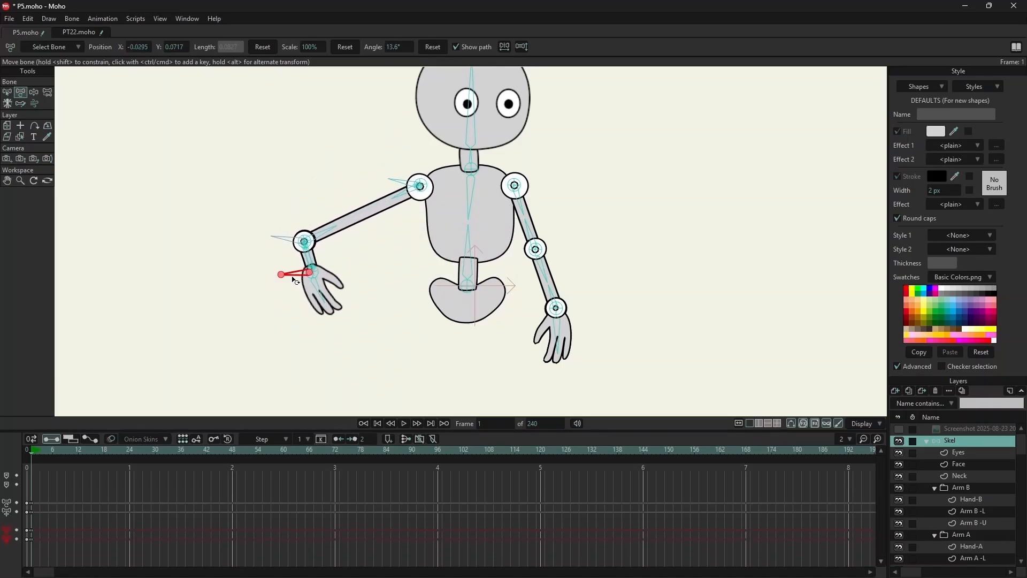
drag(303, 241, 364, 219)
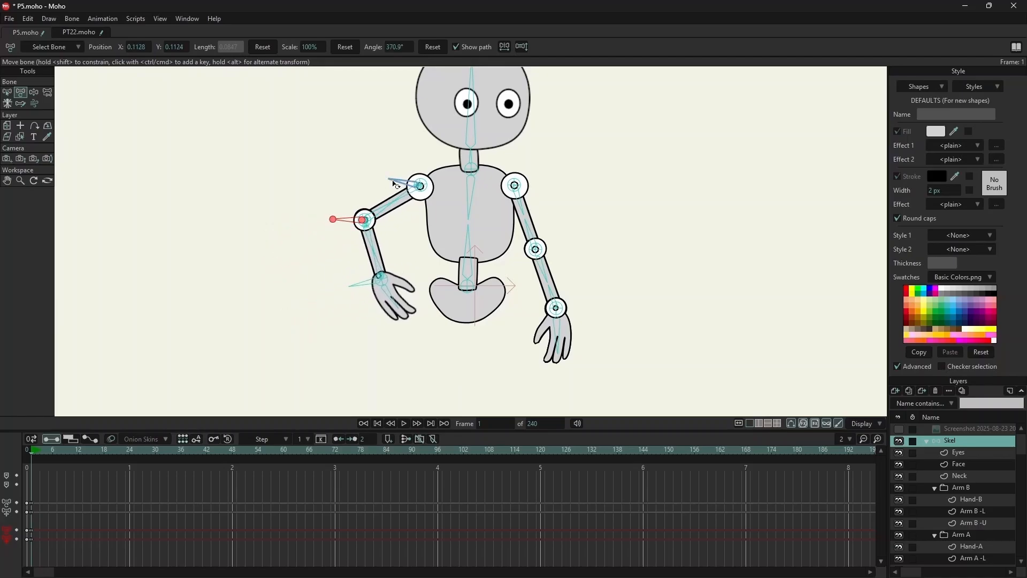
key(Shift+Space)
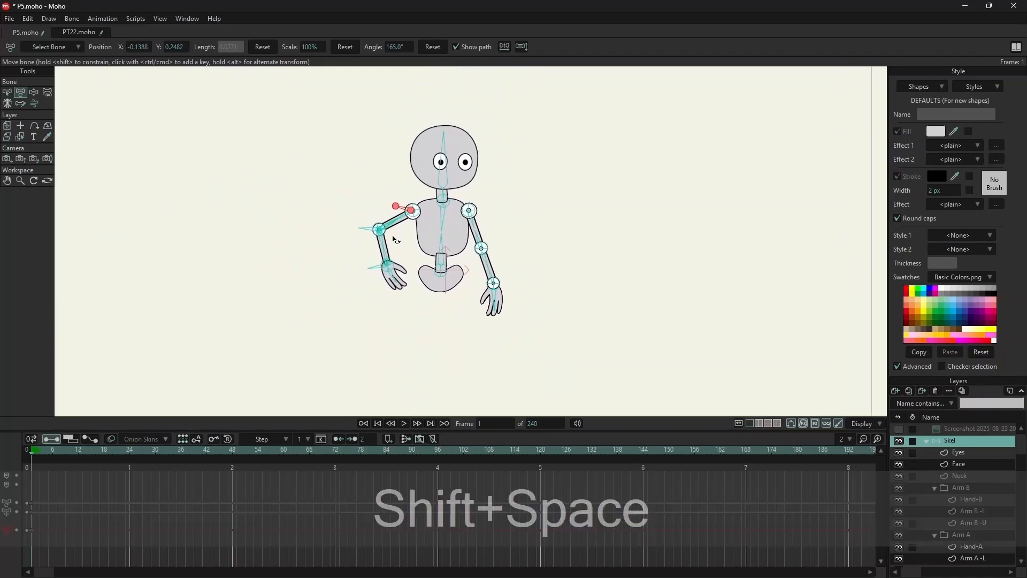